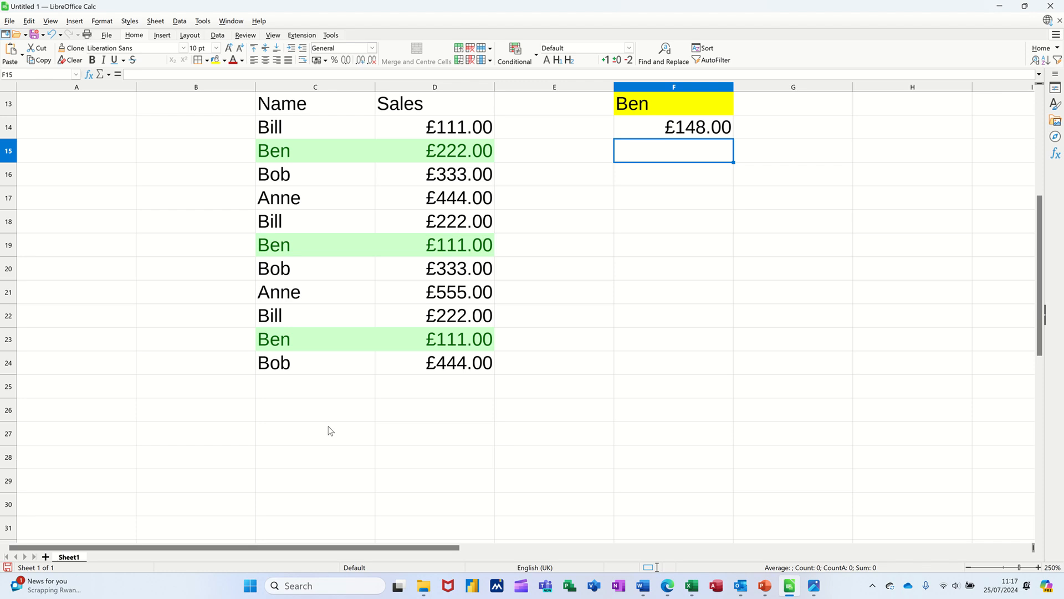
mouse_move(480, 362)
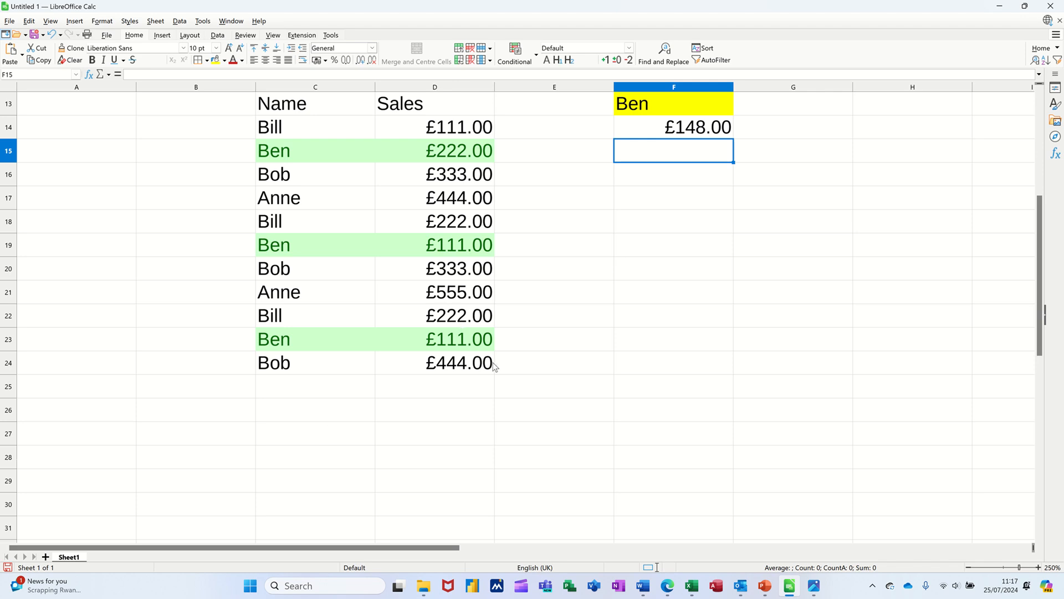
mouse_move(710, 137)
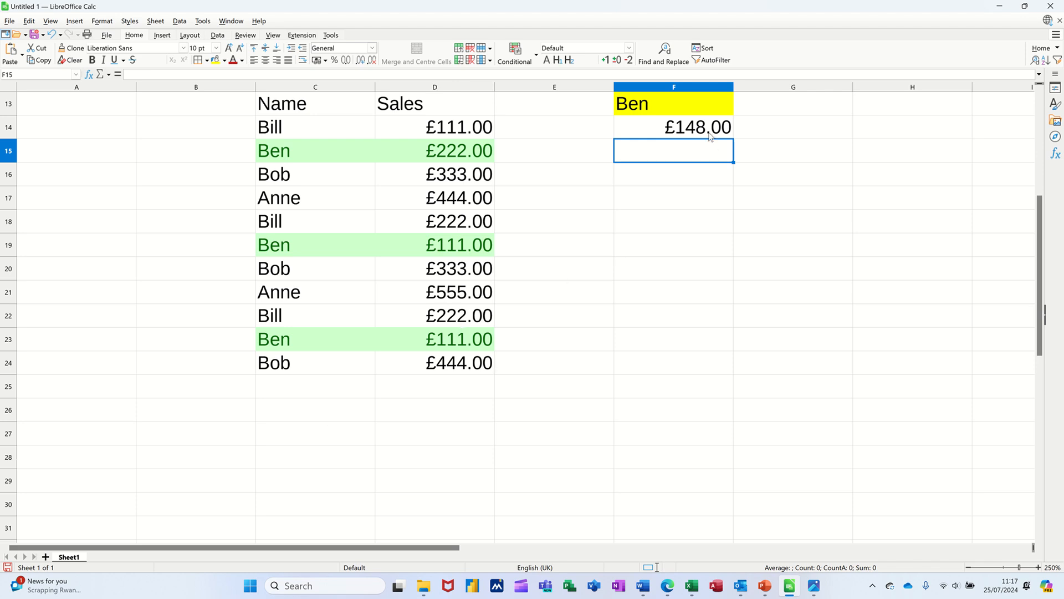
mouse_move(650, 110)
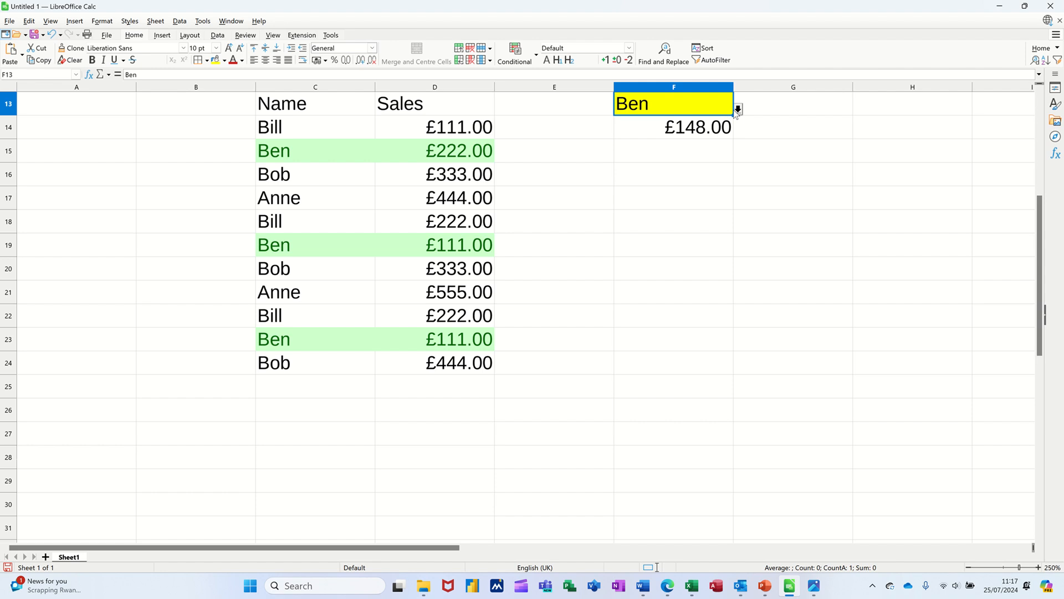
Switch F13's dropdown name to Bill, then to Anne, showing her £499.50 average
click(738, 109)
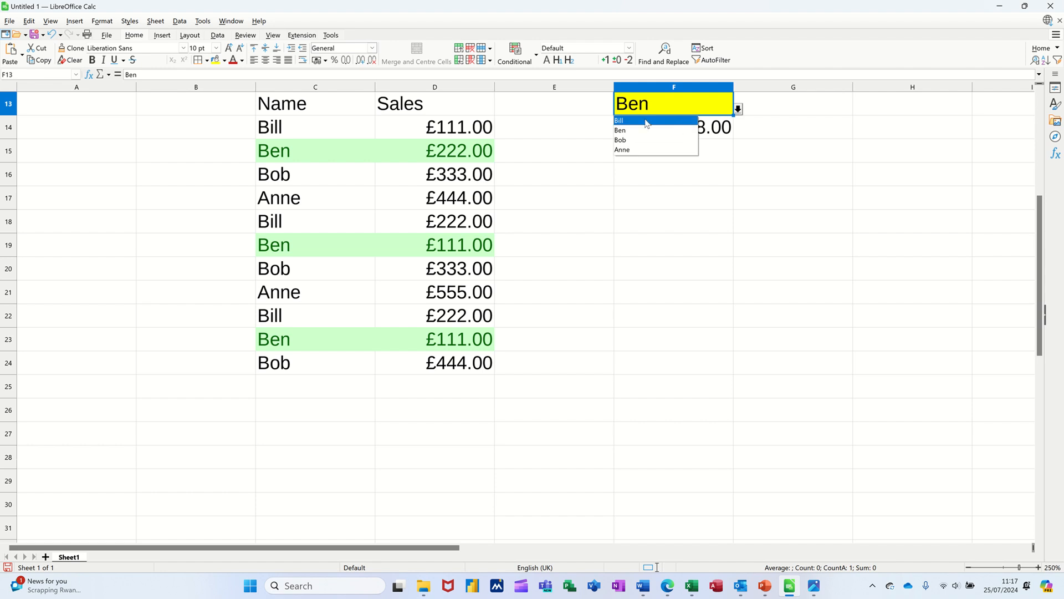
click(619, 121)
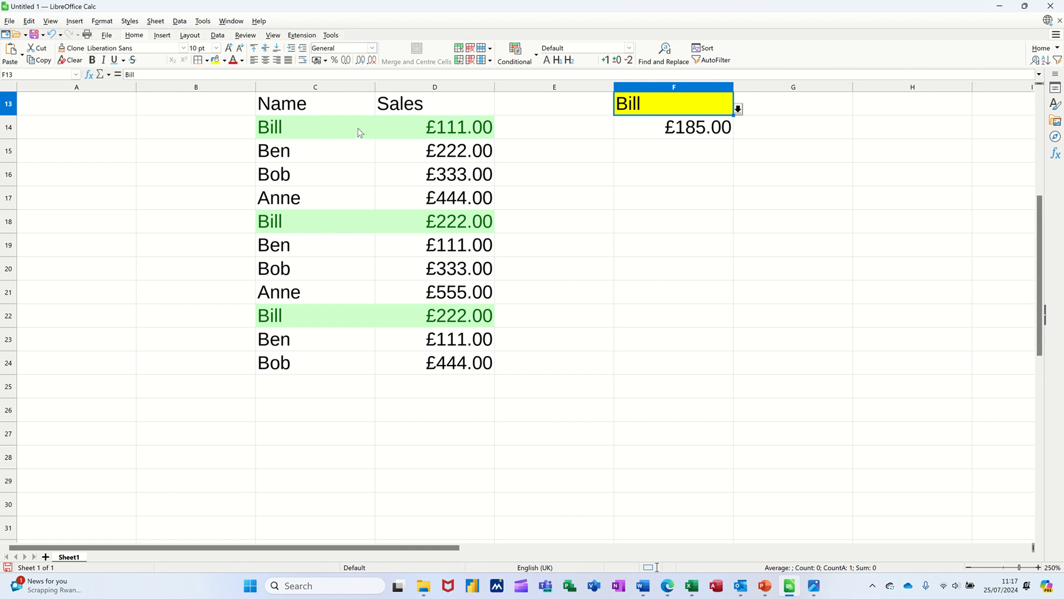
mouse_move(445, 133)
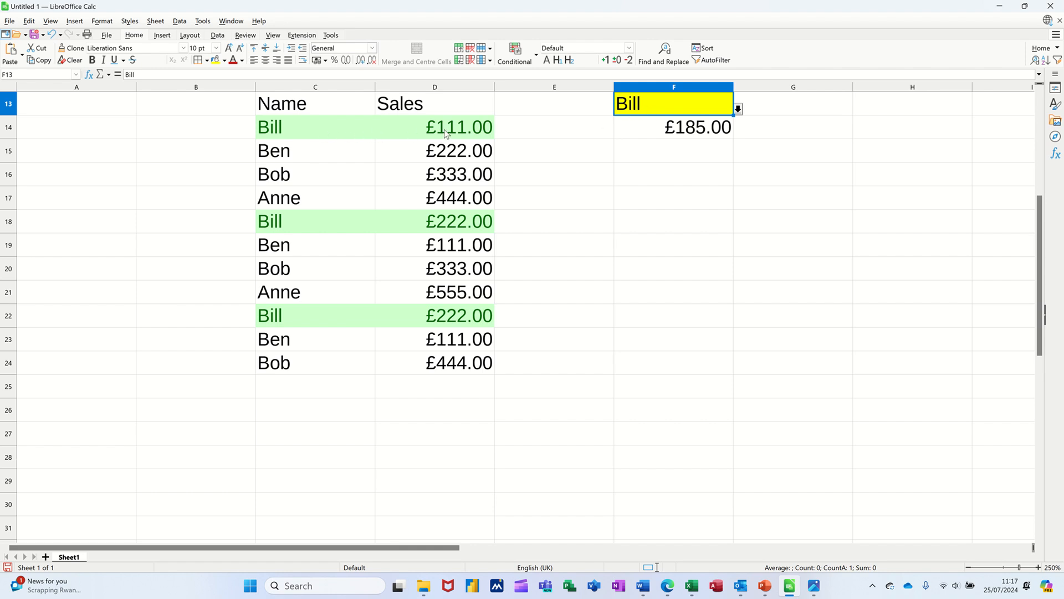
mouse_move(754, 112)
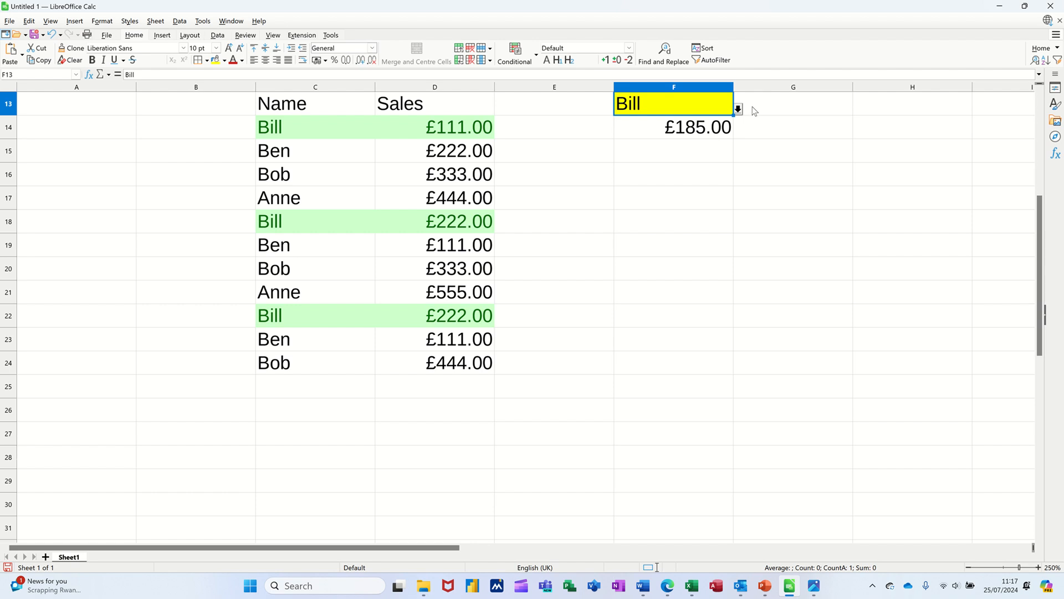
click(737, 109)
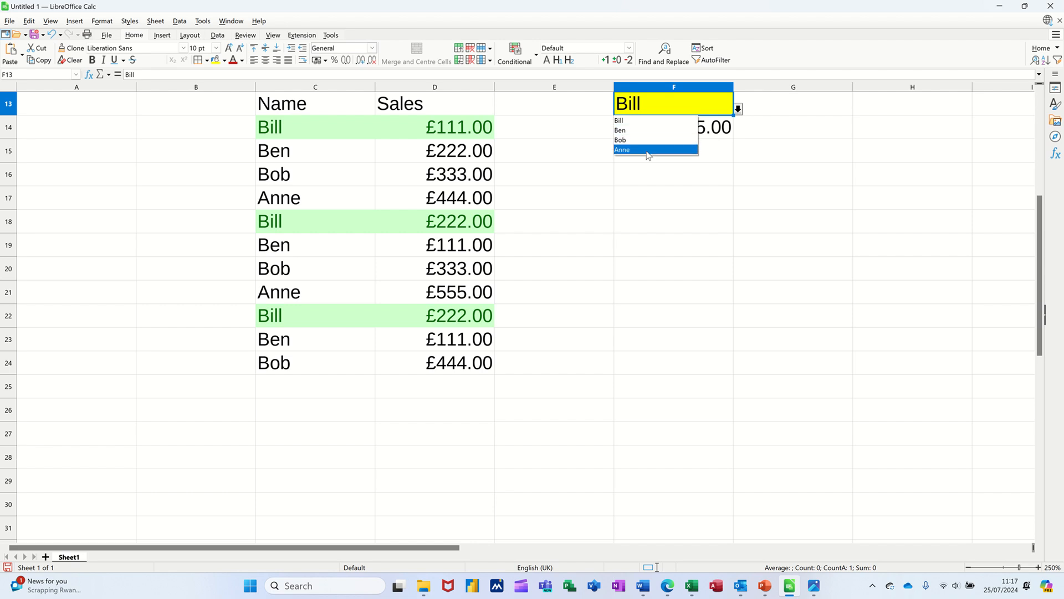
click(622, 149)
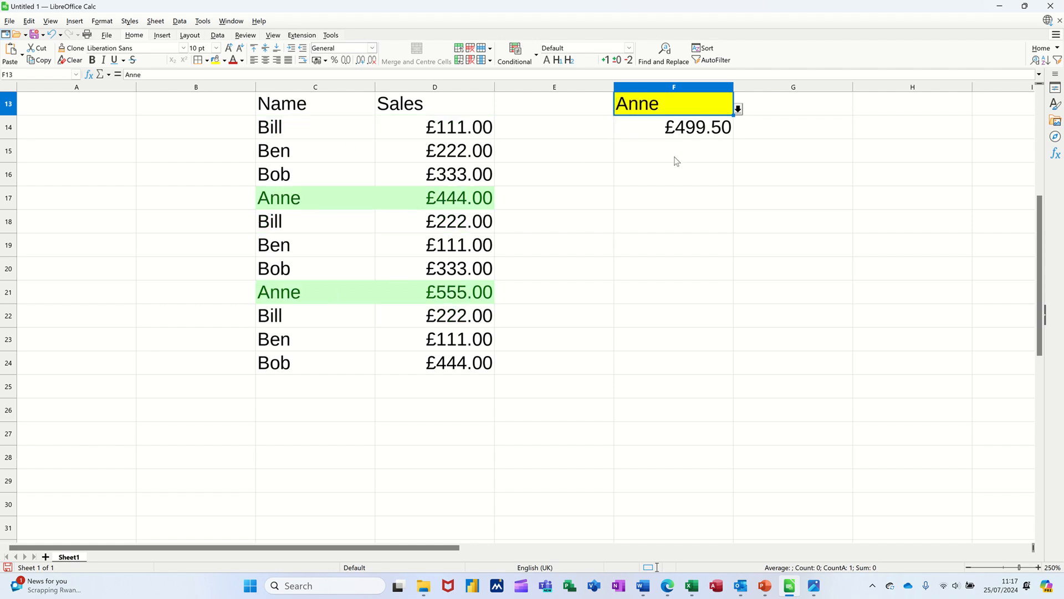
mouse_move(644, 135)
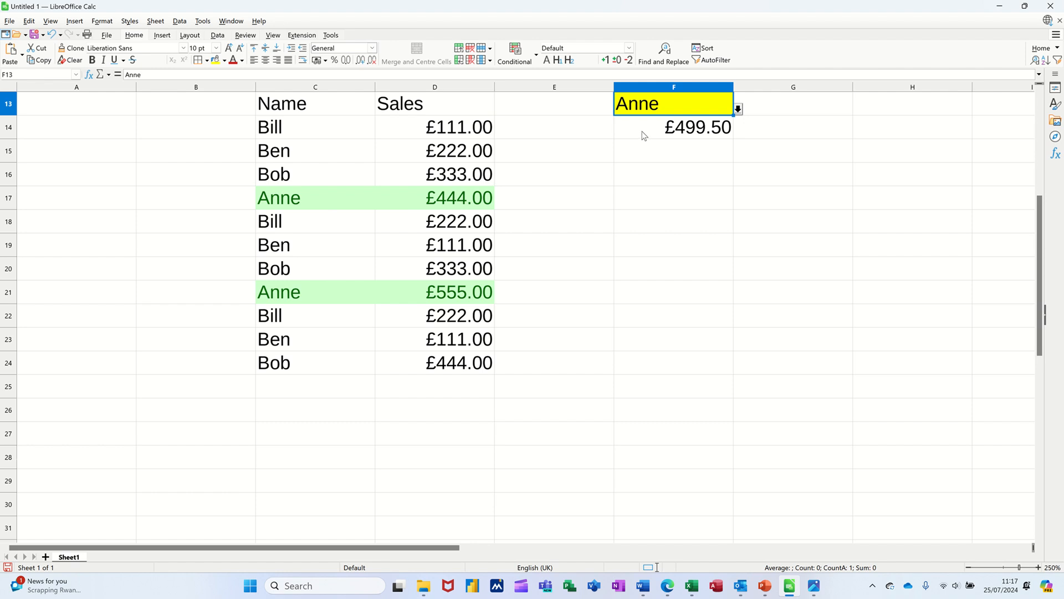
mouse_move(419, 260)
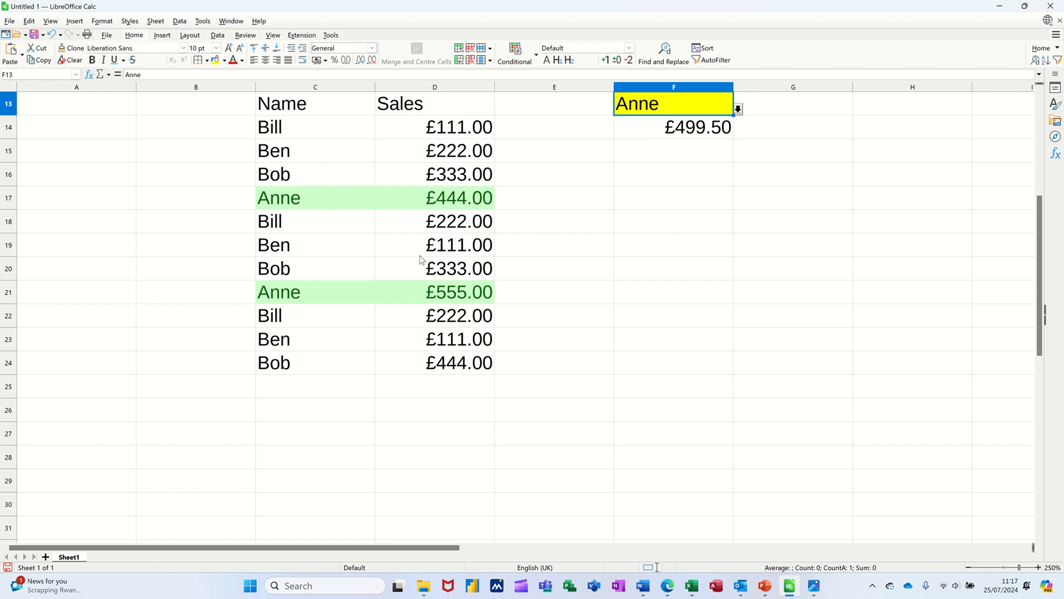
mouse_move(639, 253)
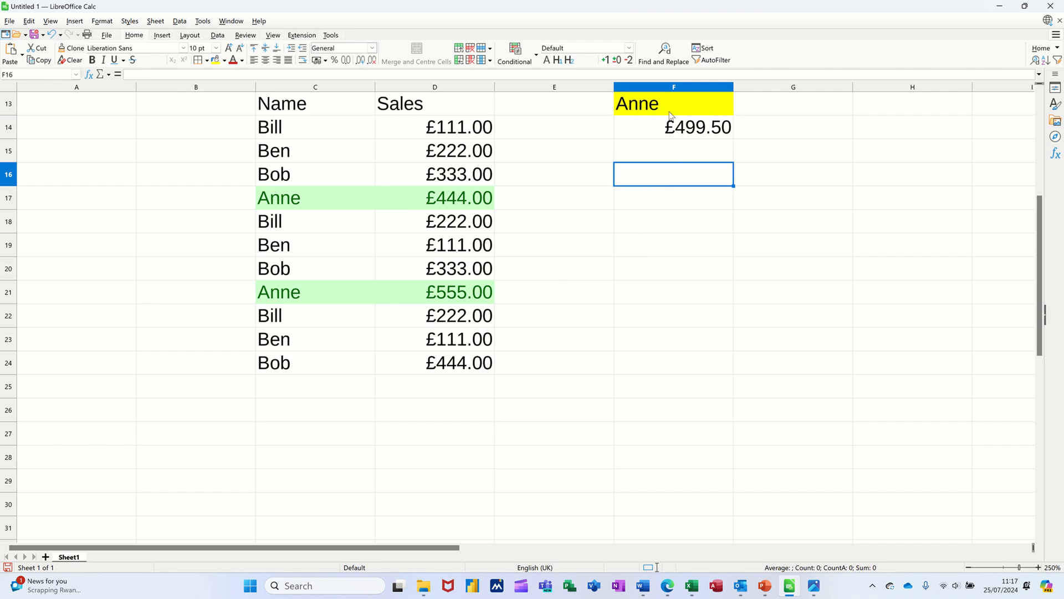
mouse_move(652, 173)
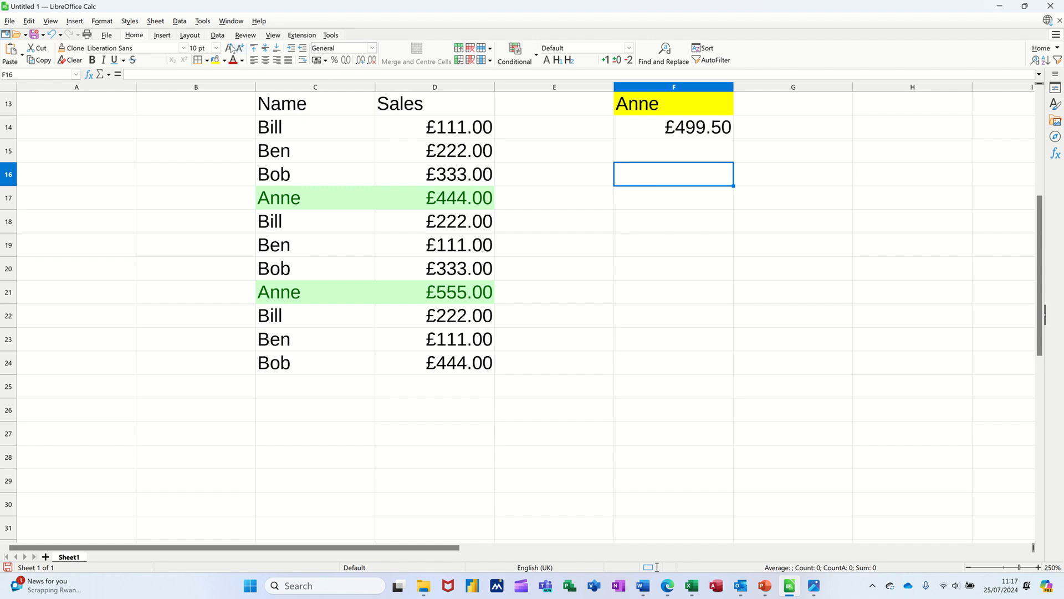
Add a List validity rule to F16 with entries Ben, Bill, Bob and Anne
click(217, 35)
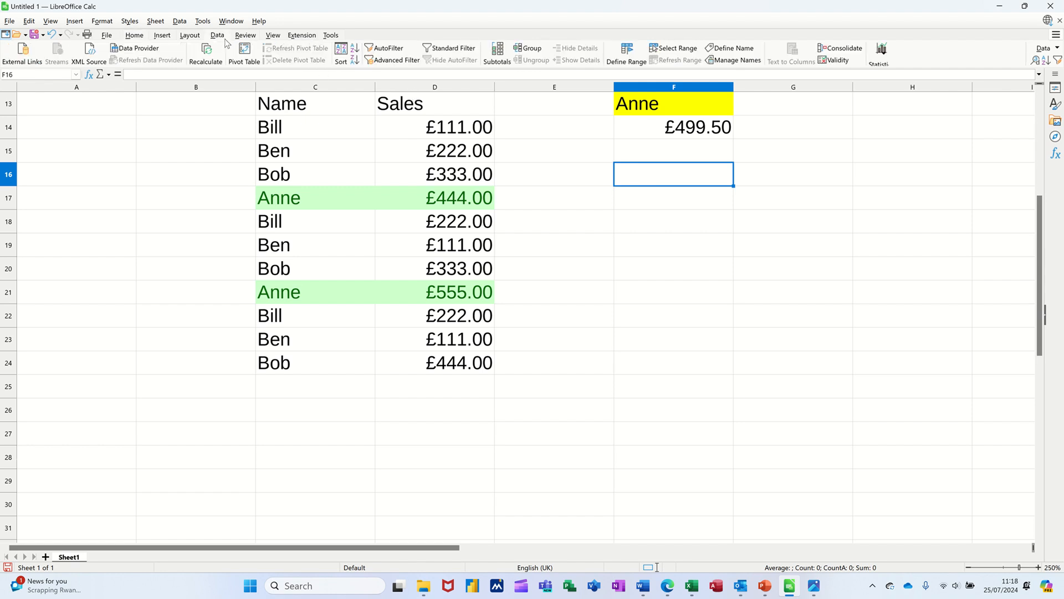
mouse_move(833, 65)
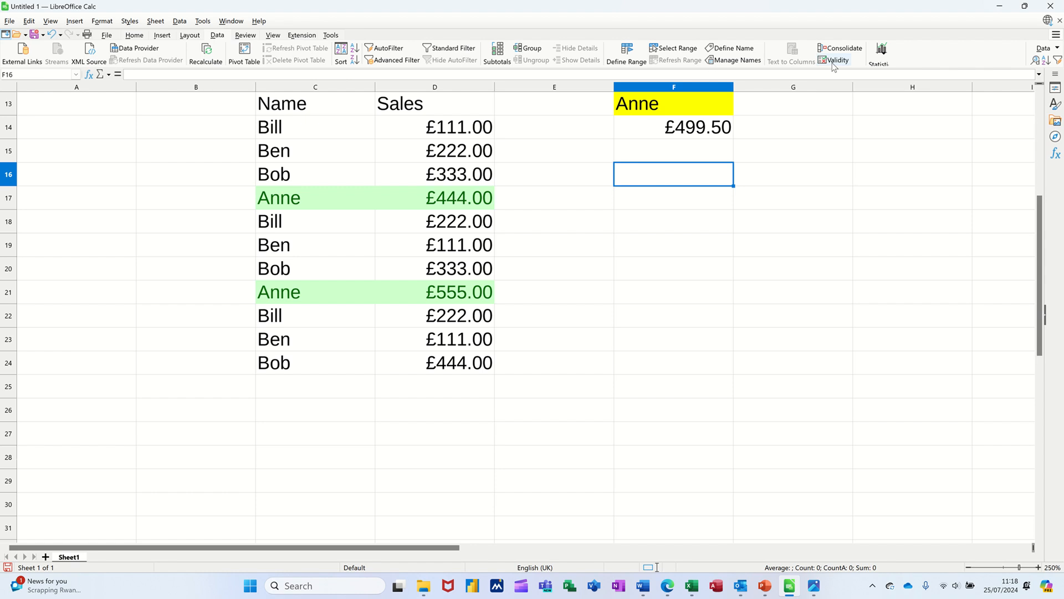
click(837, 60)
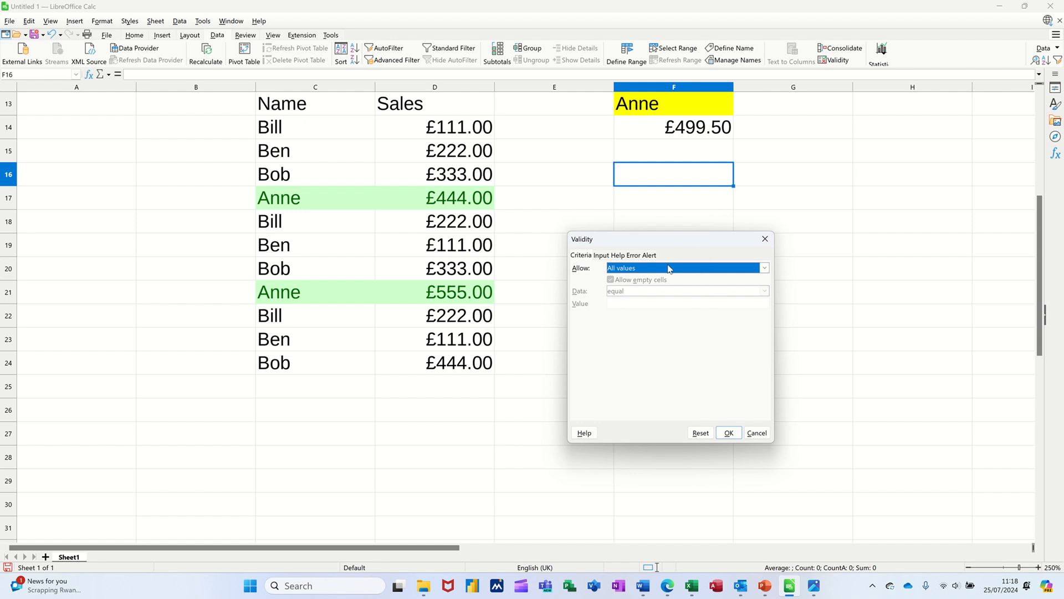
click(764, 267)
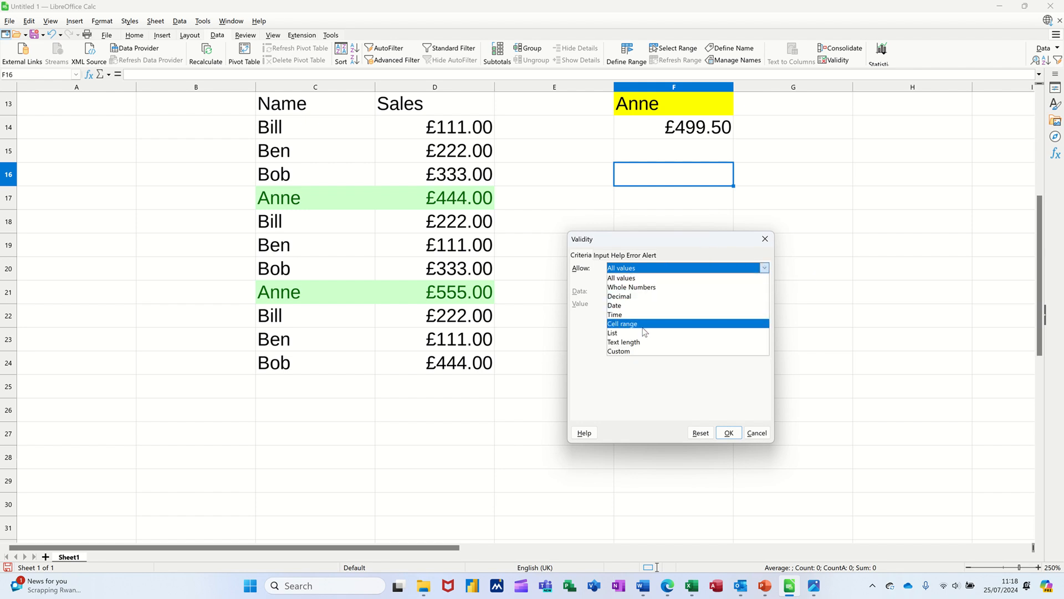
click(613, 333)
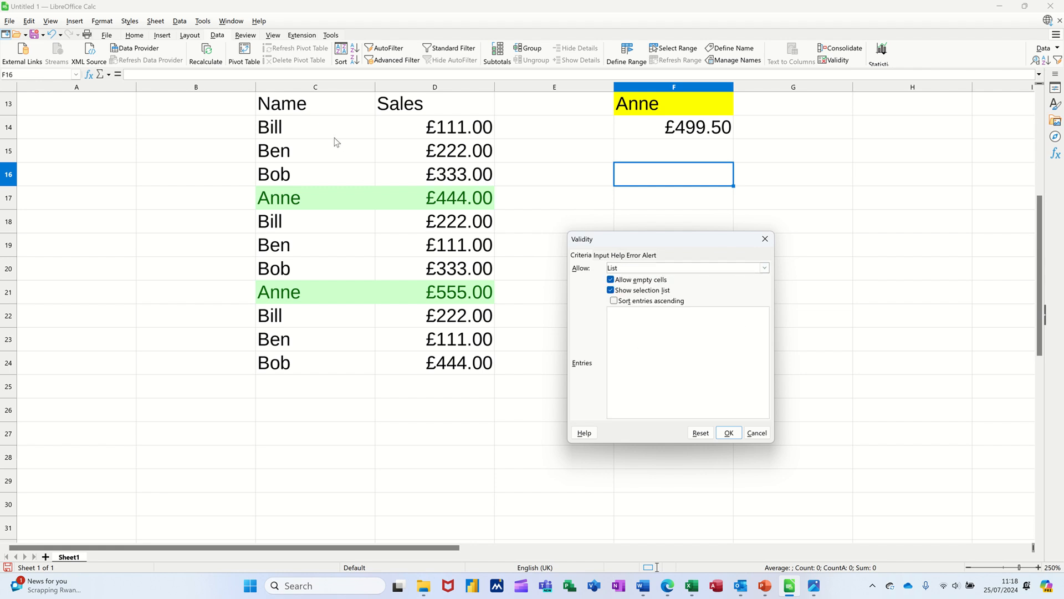
text(B)
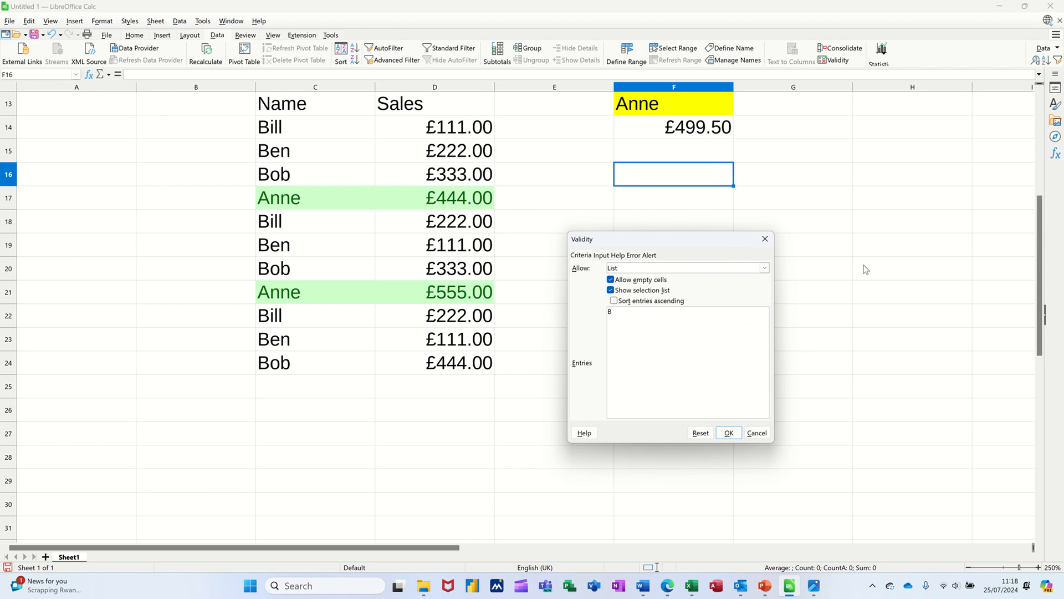
text(en)
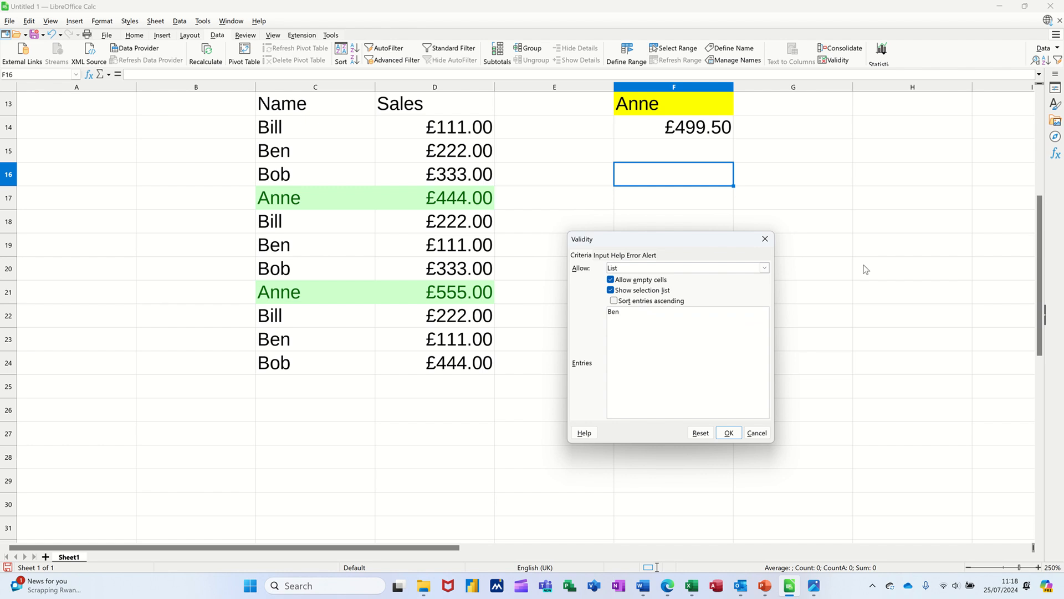
text(Bi)
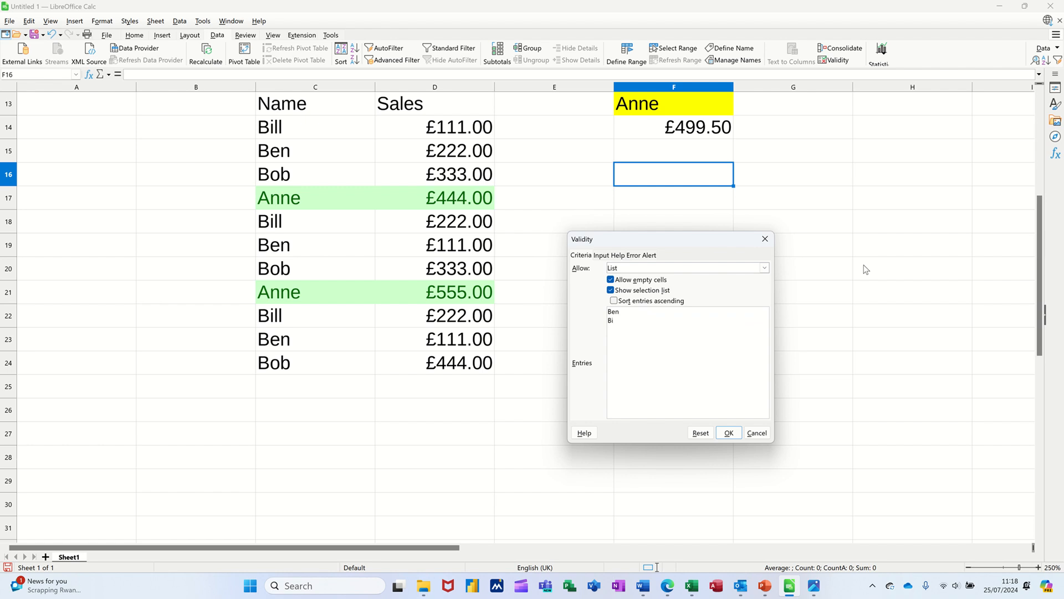
text(ll)
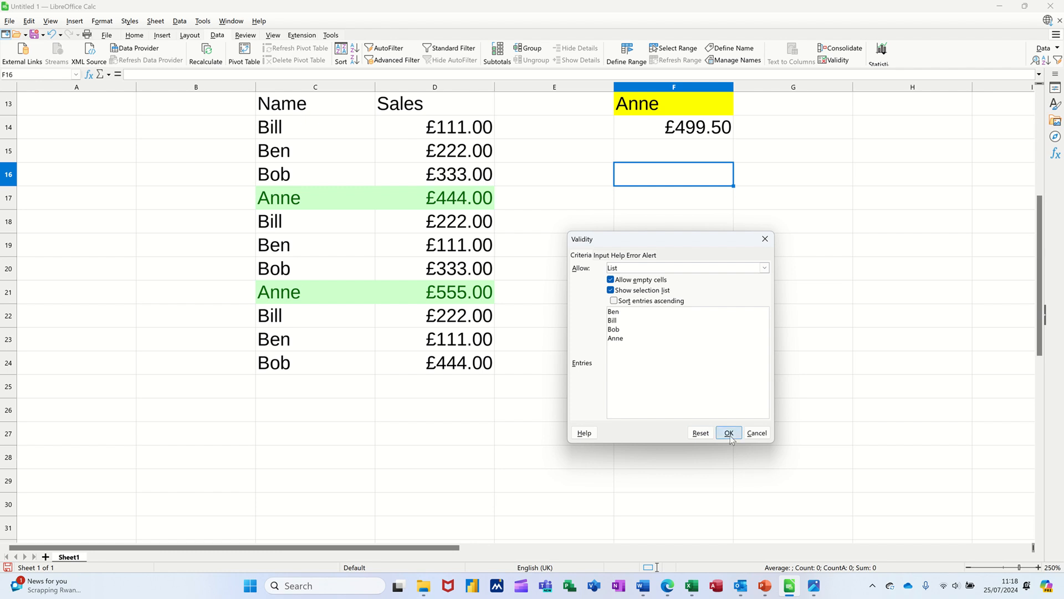
click(729, 432)
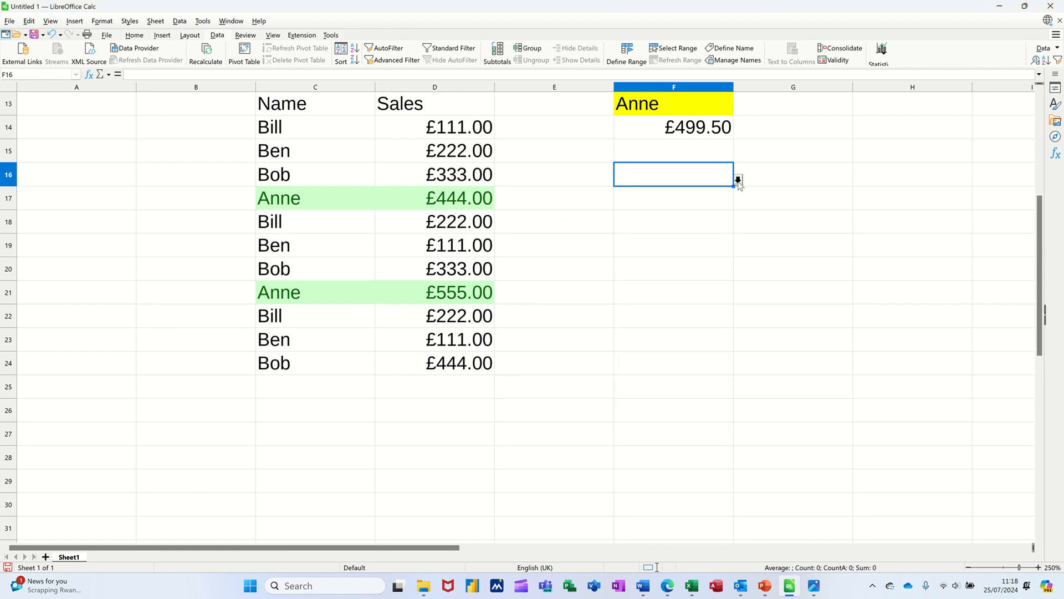
Fill F16 with an orange background and enter Ben as its name
click(736, 180)
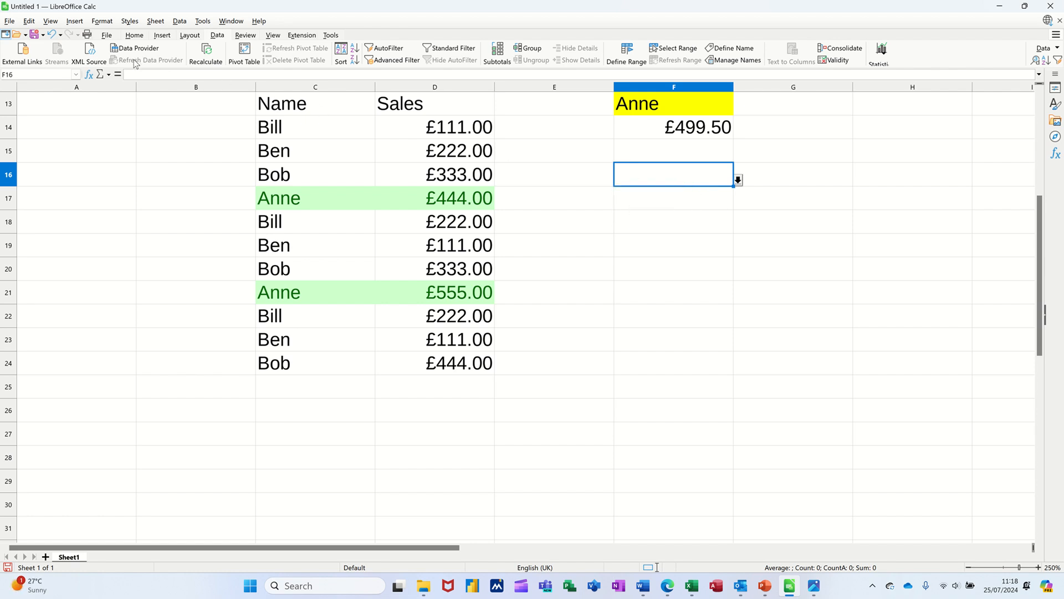
click(133, 34)
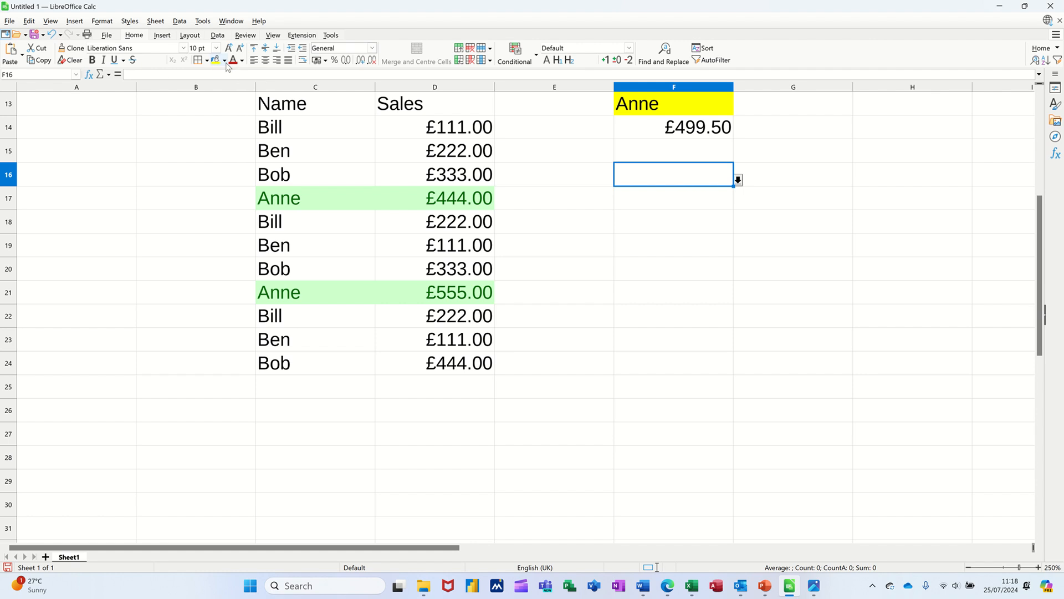
click(223, 60)
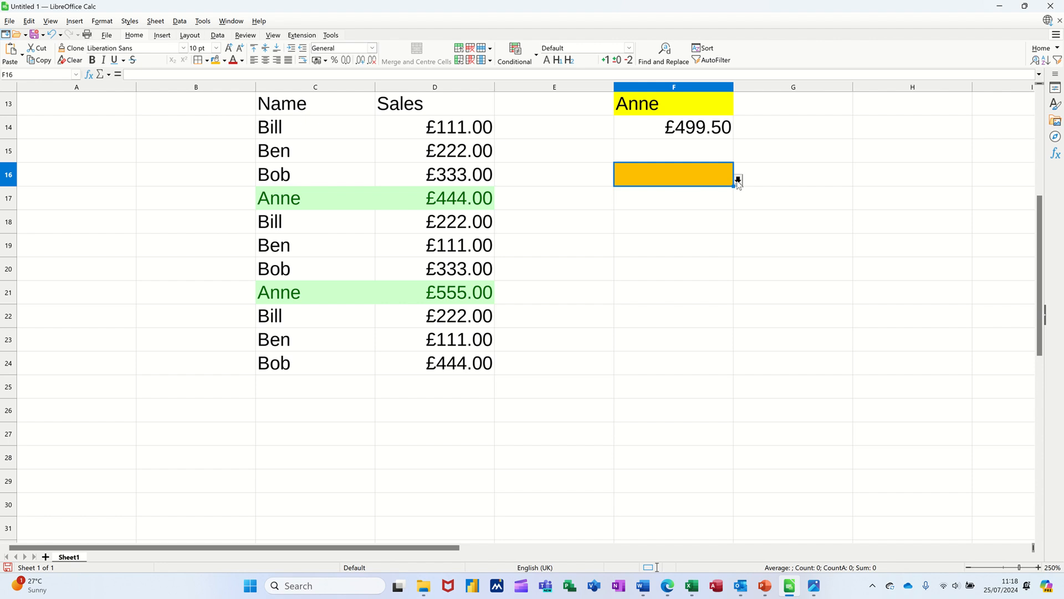
text(Ben)
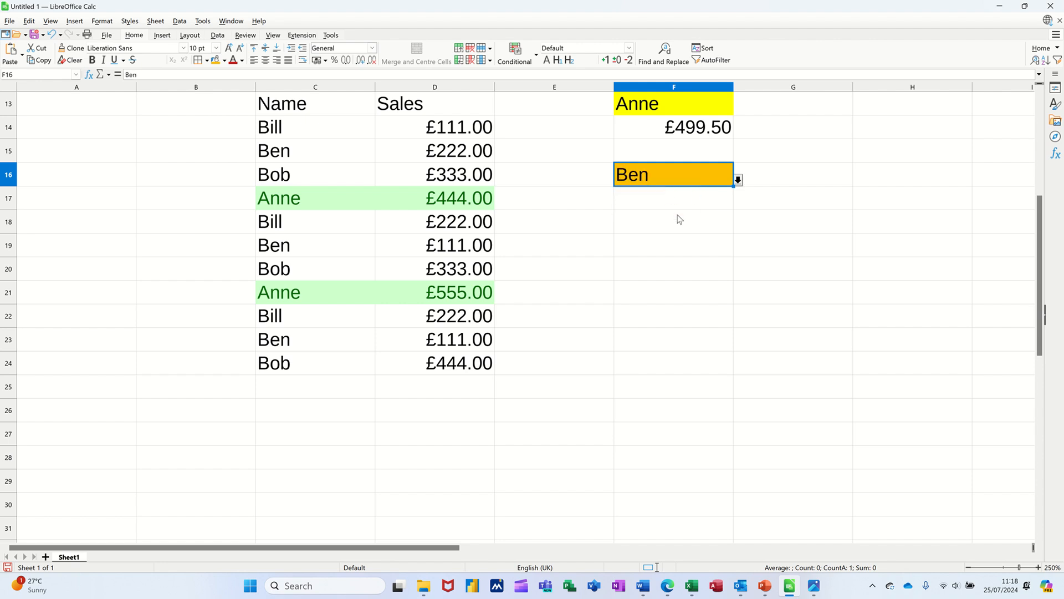
mouse_move(632, 302)
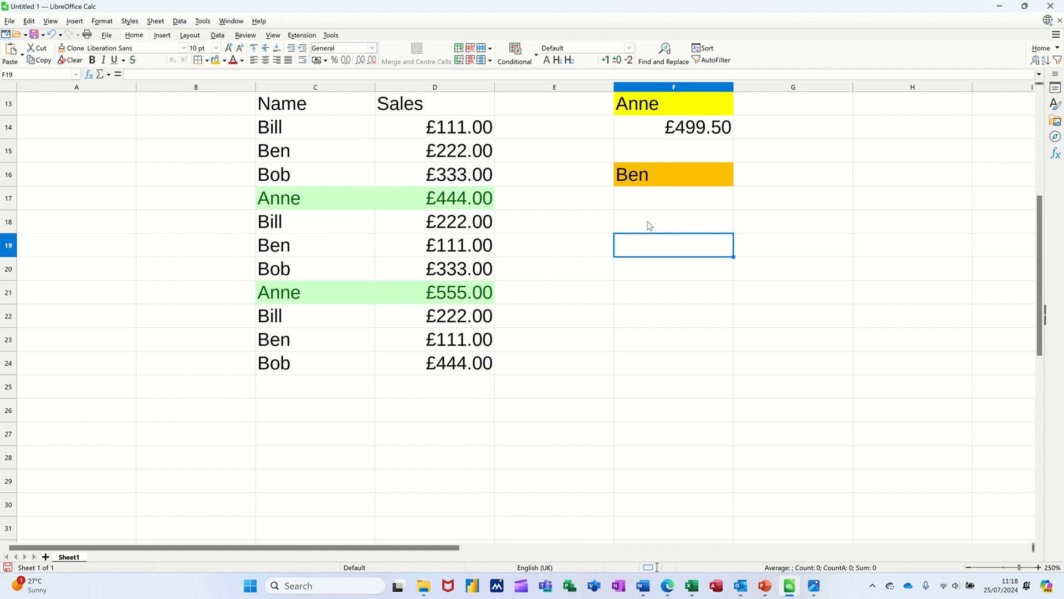
Type Bob, Bill, Ben, Anne in F18:F21 and fill the pattern down to F28
text(S)
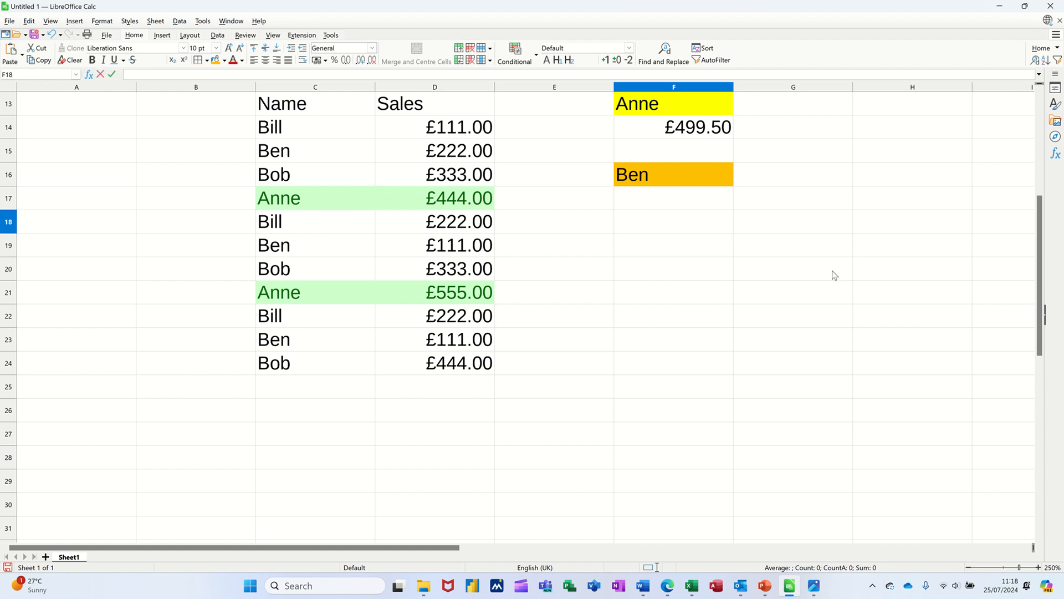
text(Bob)
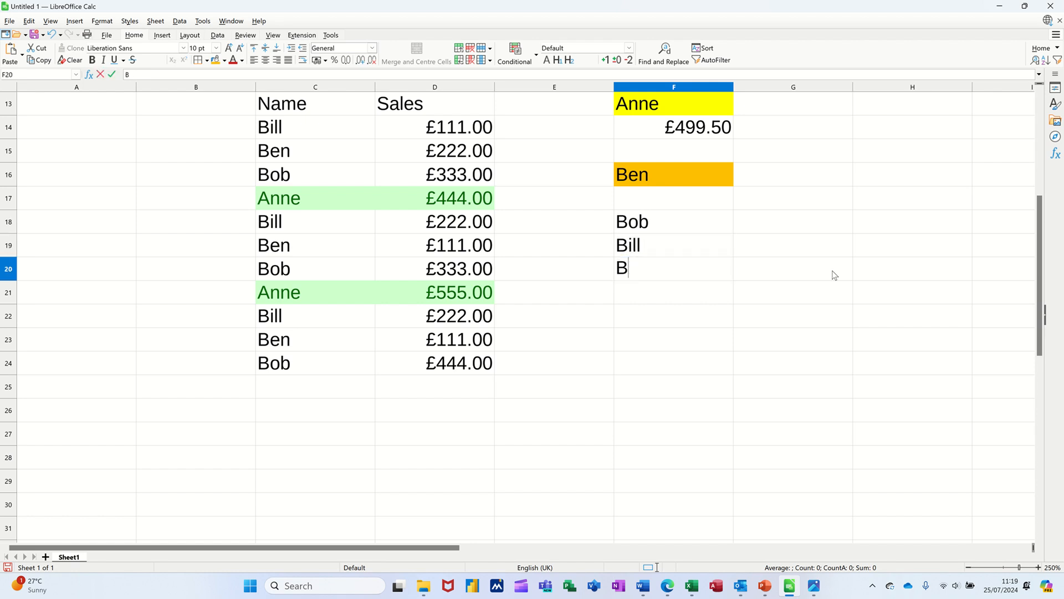
text(Anne)
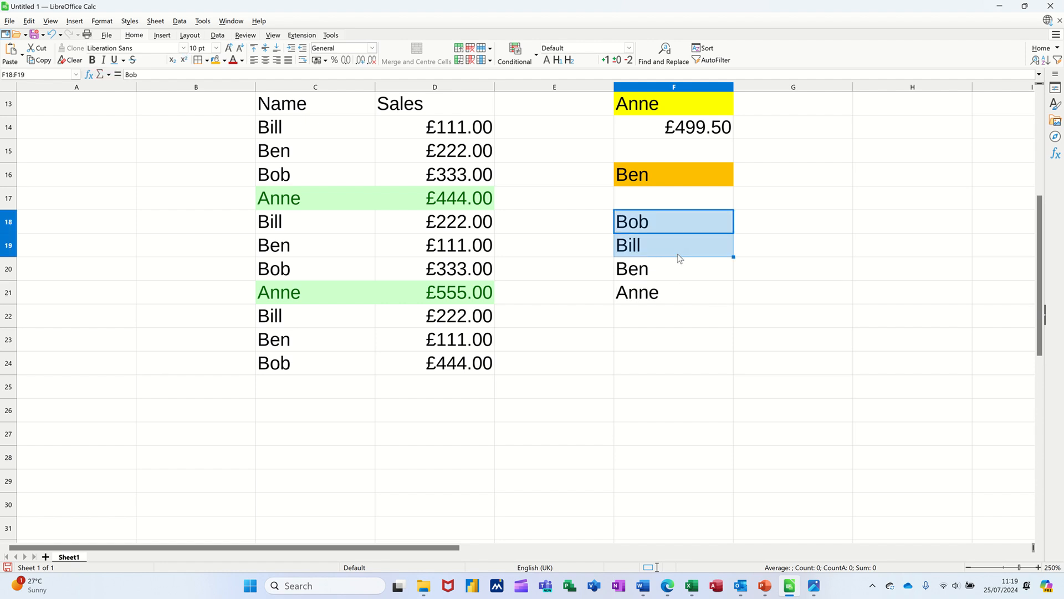
drag(681, 258, 733, 305)
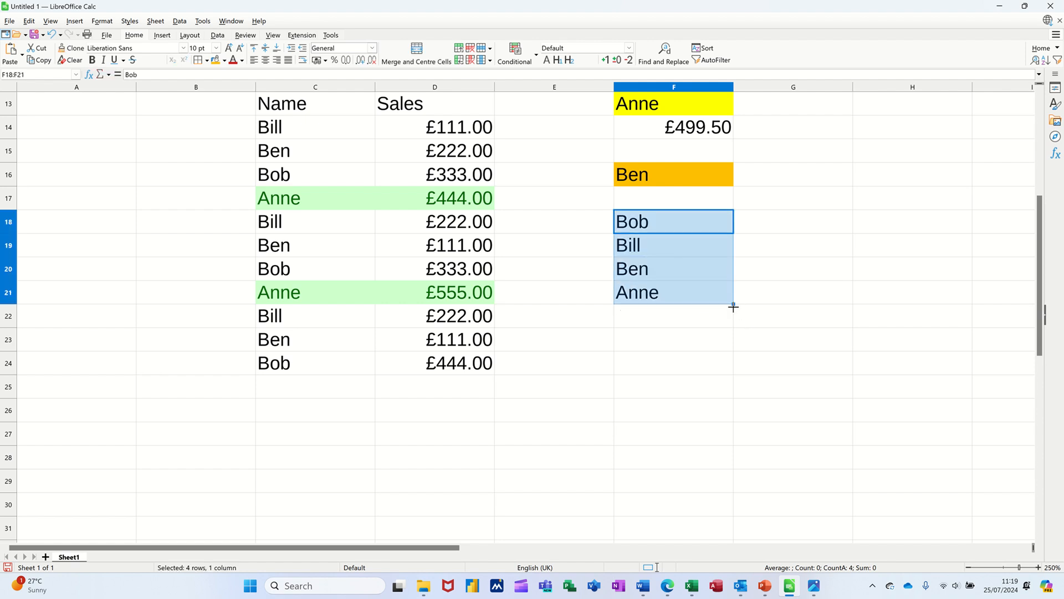
drag(733, 307, 733, 460)
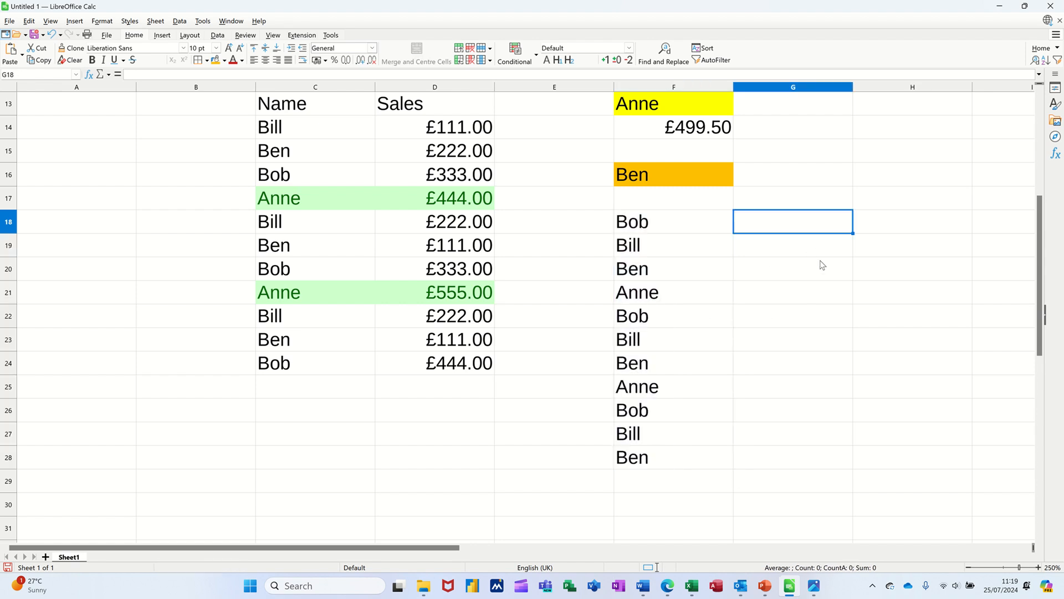
Enter sales amounts in G18:G28 formatted as currency, then select table F18:G28
text(222)
click(792, 269)
text(44)
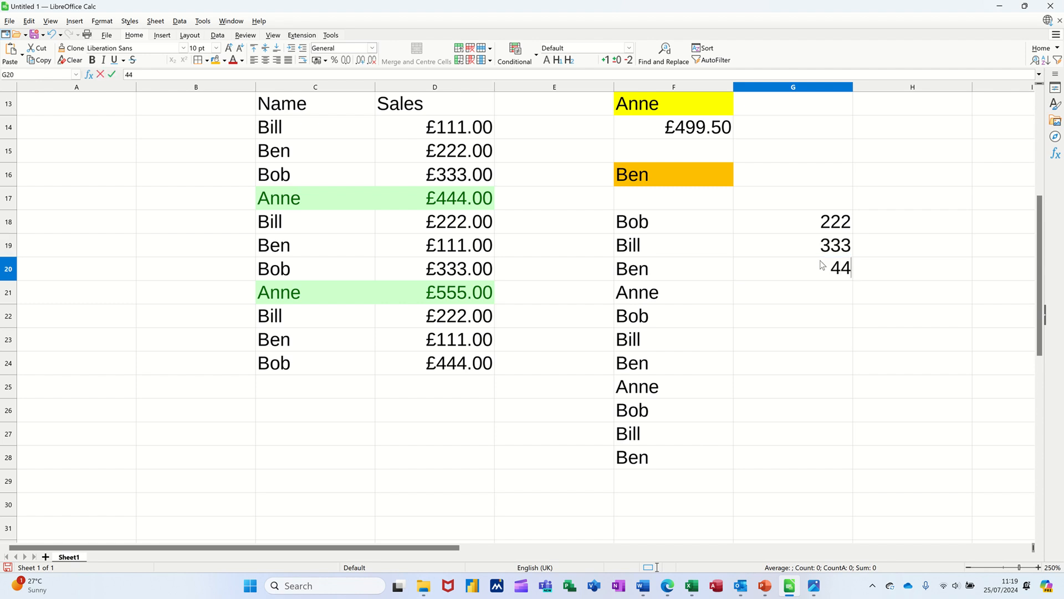
text(55)
click(792, 316)
text(66)
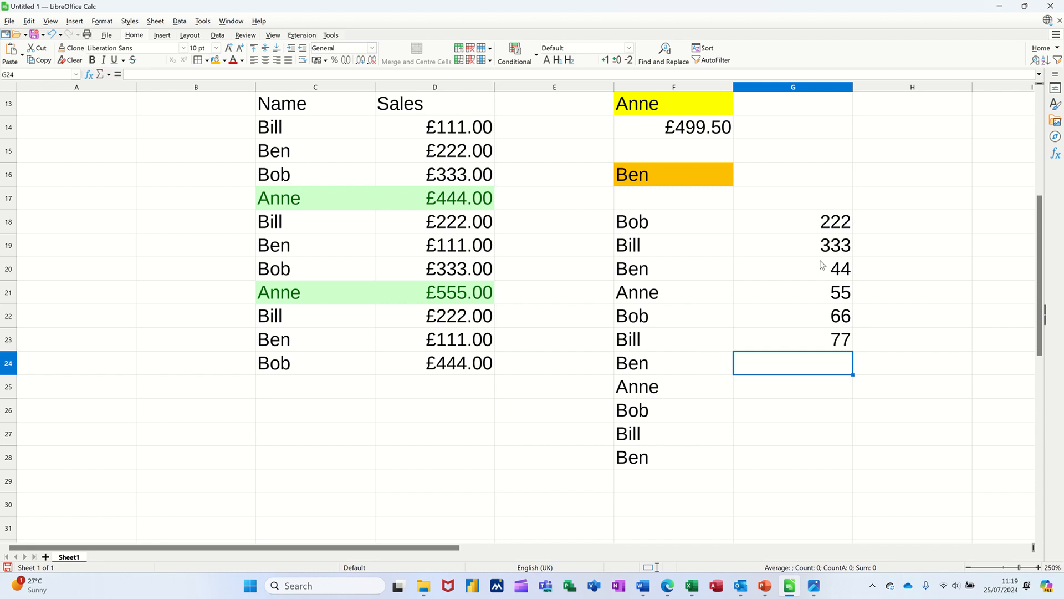
text(00)
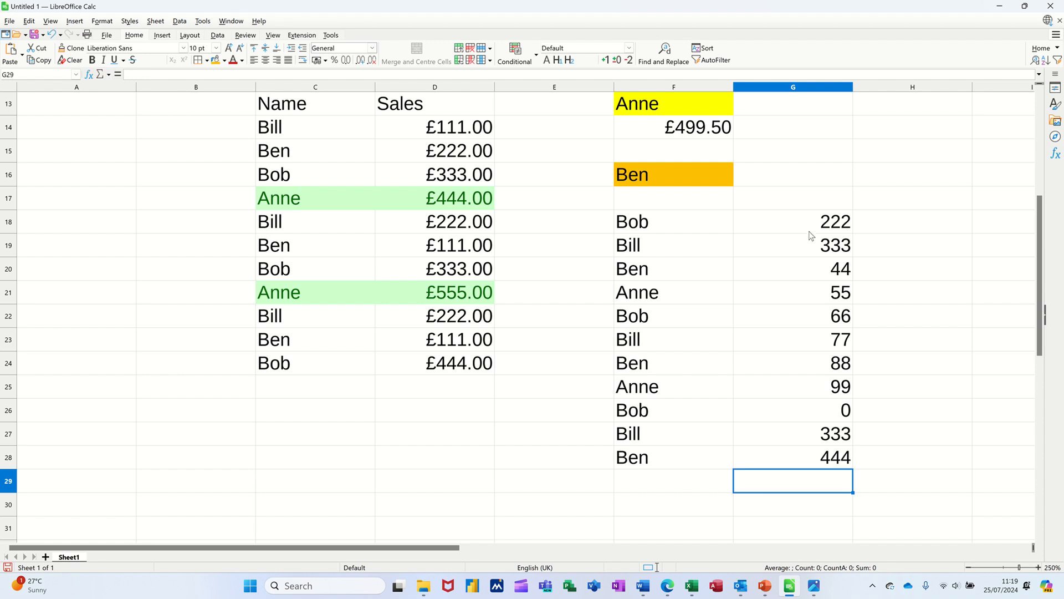
drag(793, 221, 793, 433)
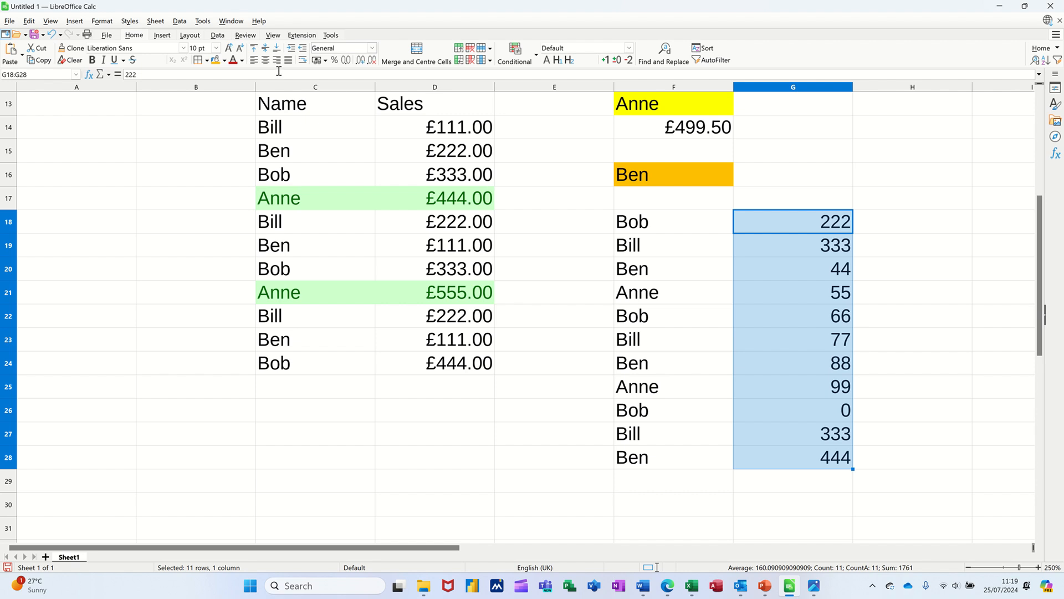
click(317, 60)
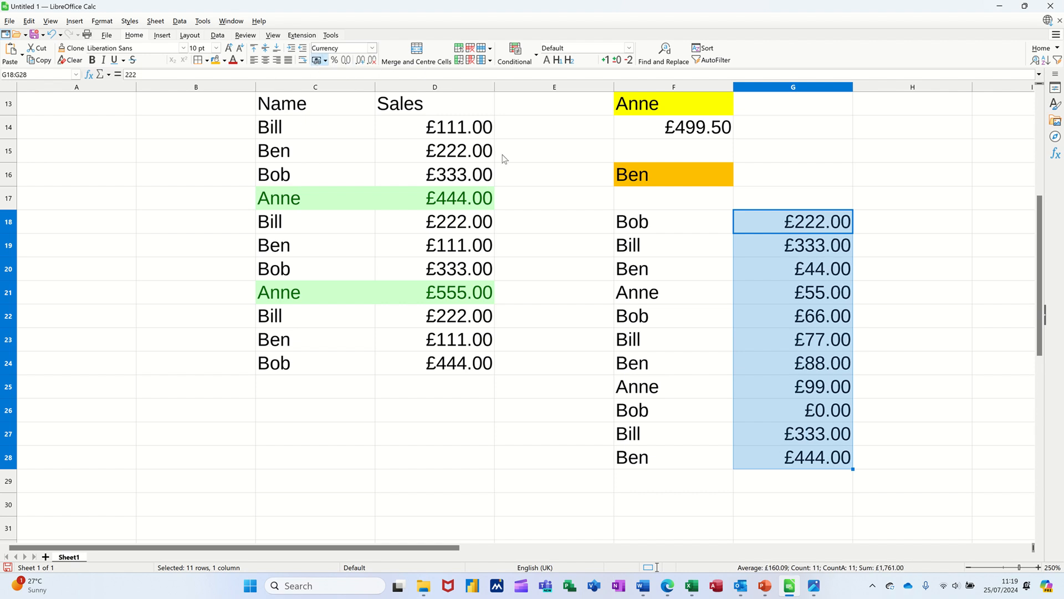
click(792, 221)
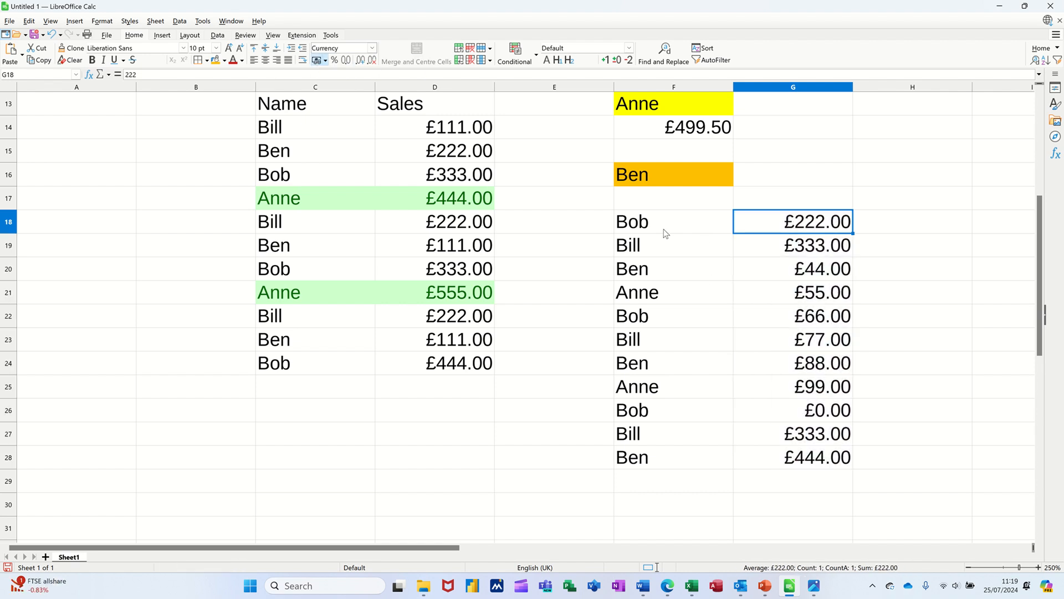
click(672, 174)
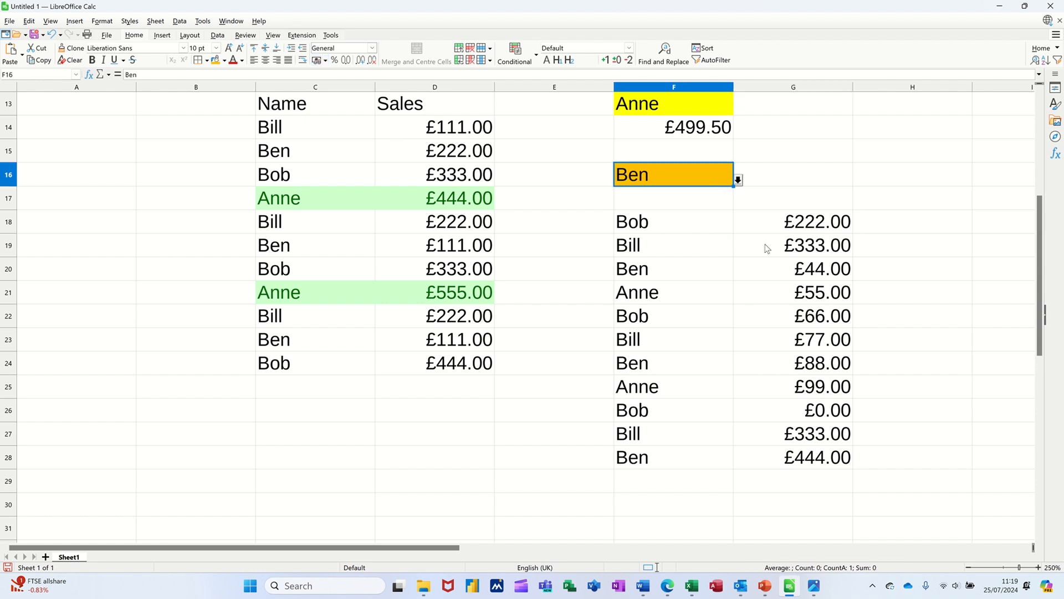
mouse_move(796, 280)
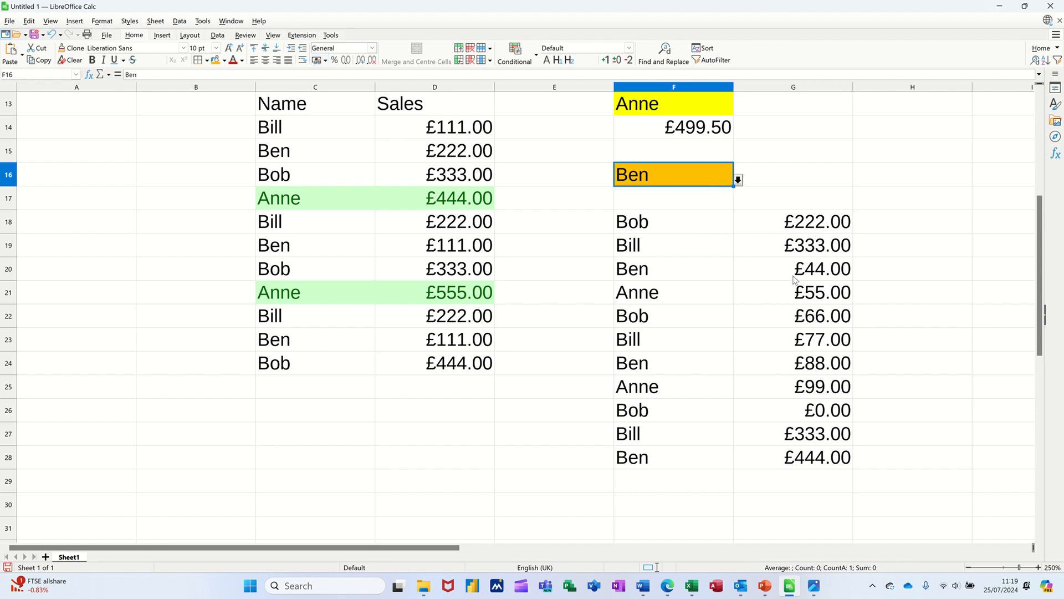
drag(652, 221, 788, 315)
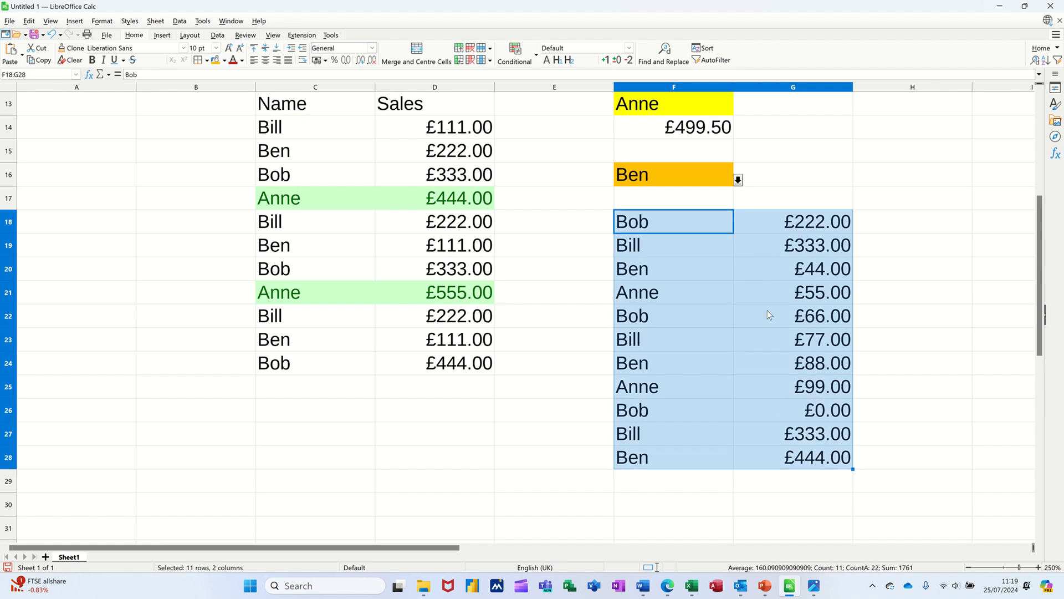
Add a conditional formula rule $F18=$F$16 on F18:G28 applying the Good style
click(514, 54)
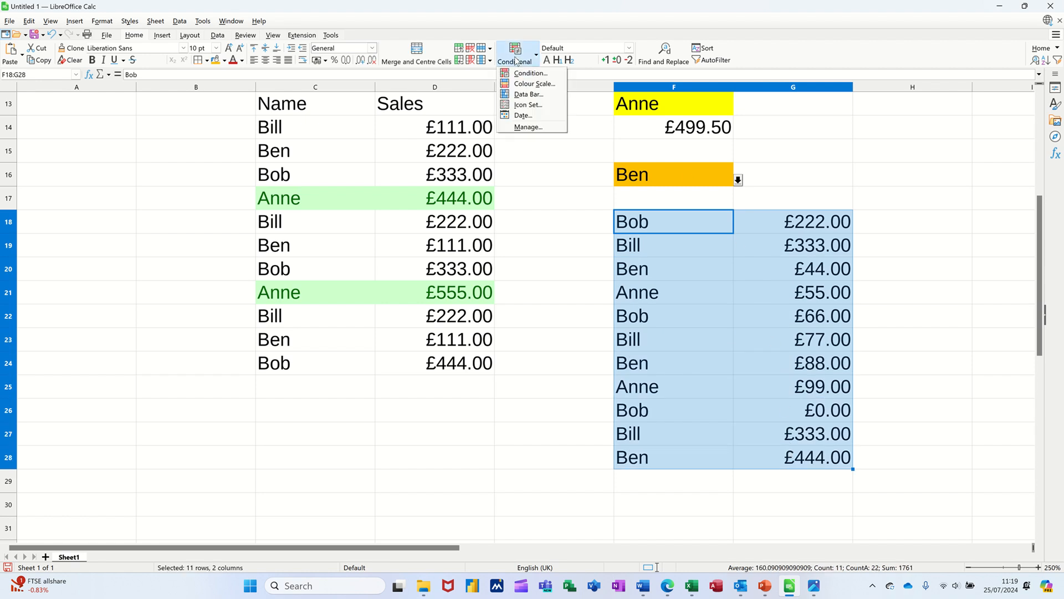
click(529, 127)
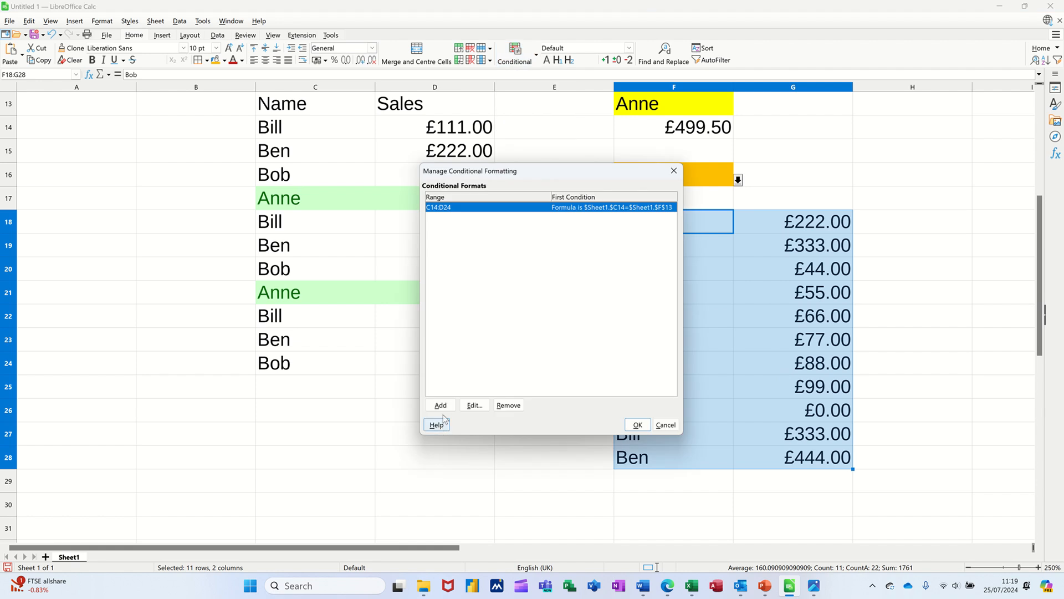
click(473, 405)
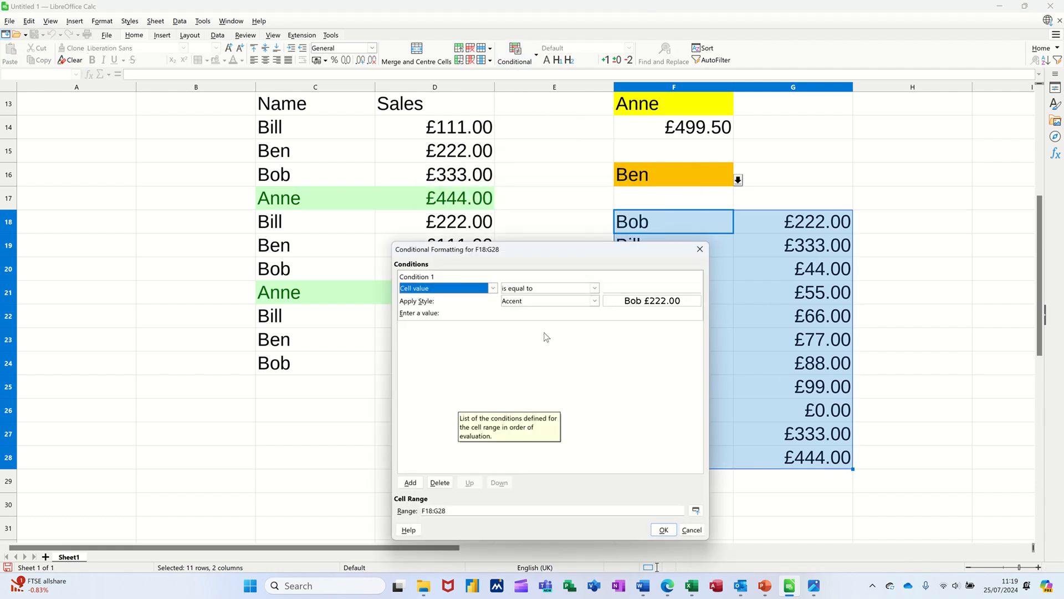
mouse_move(543, 330)
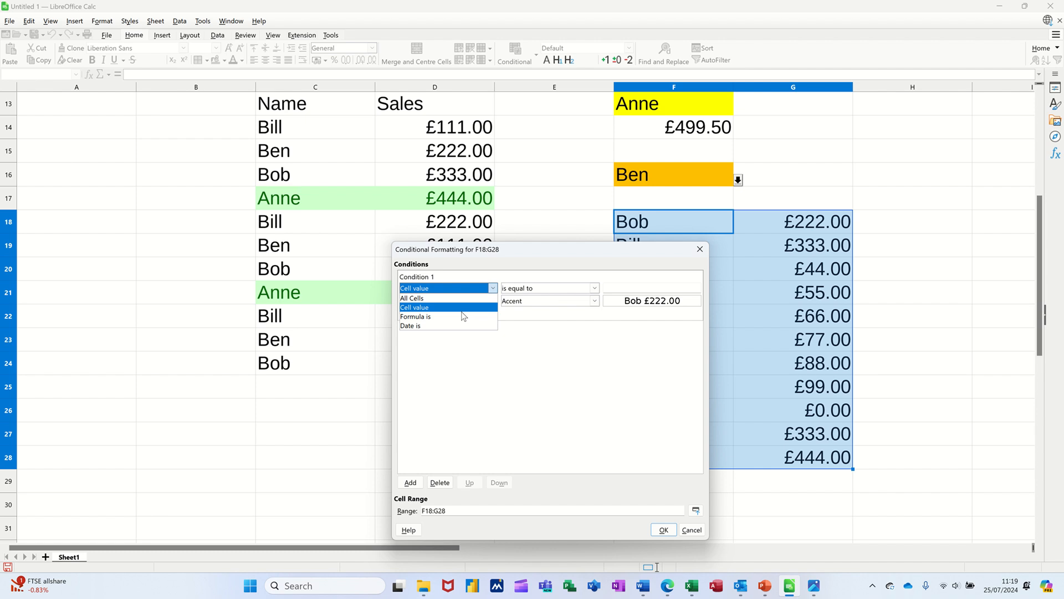
click(416, 316)
text($Sheet1.$F18)
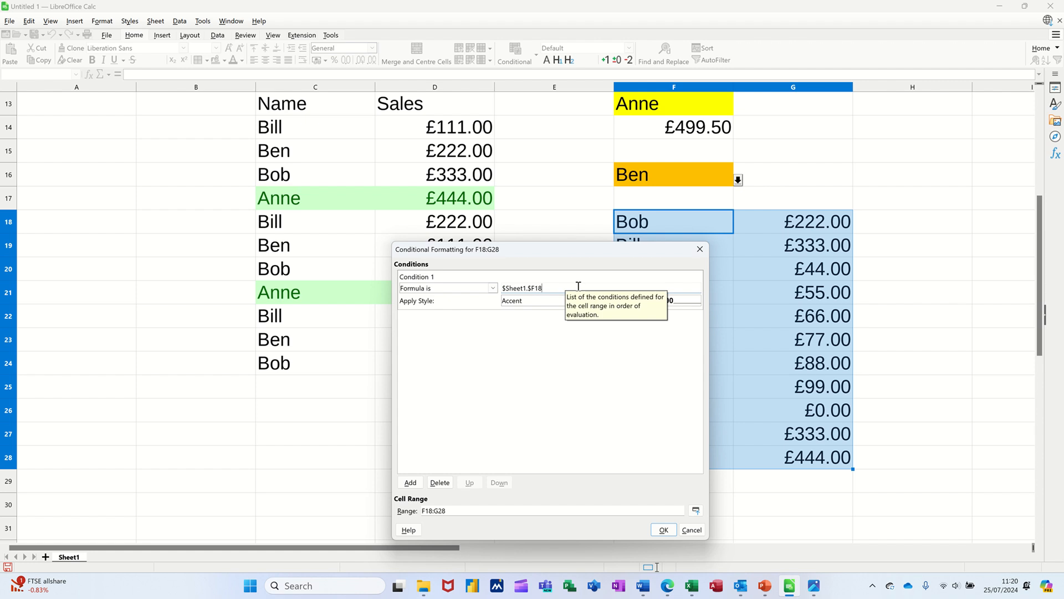
text(=)
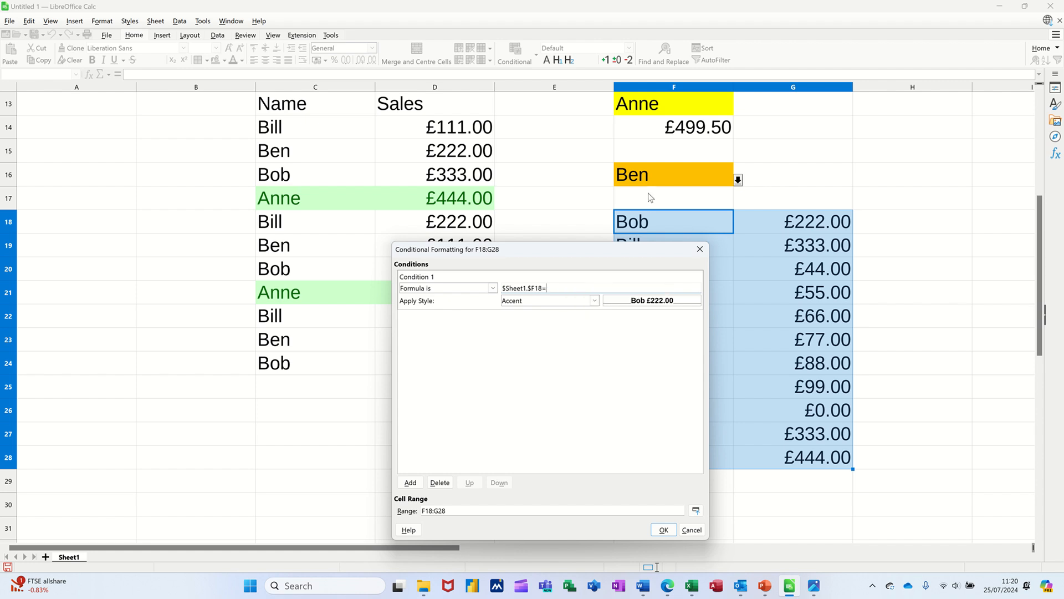
click(672, 173)
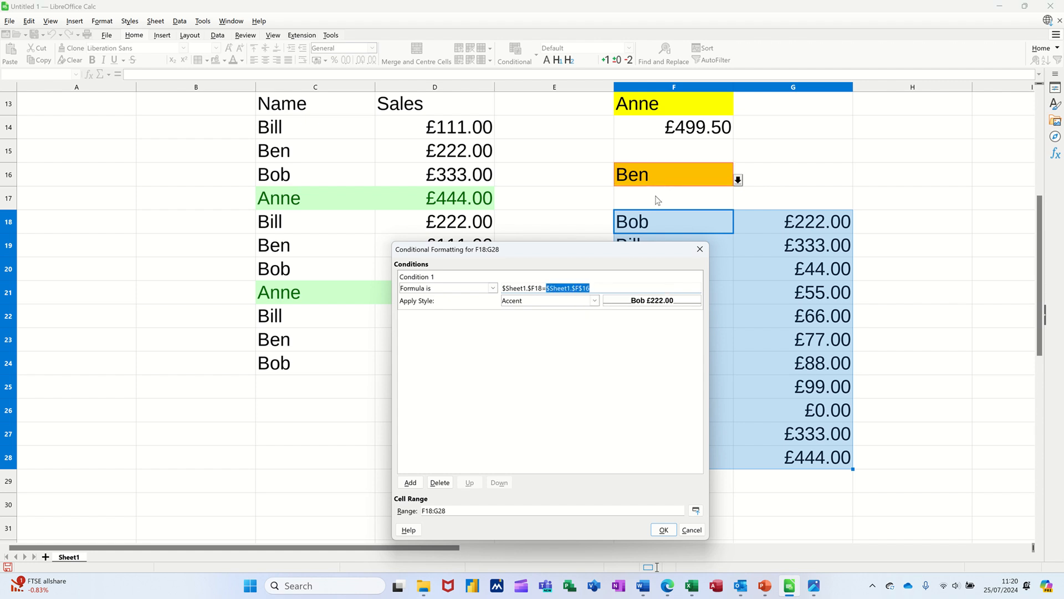
click(593, 300)
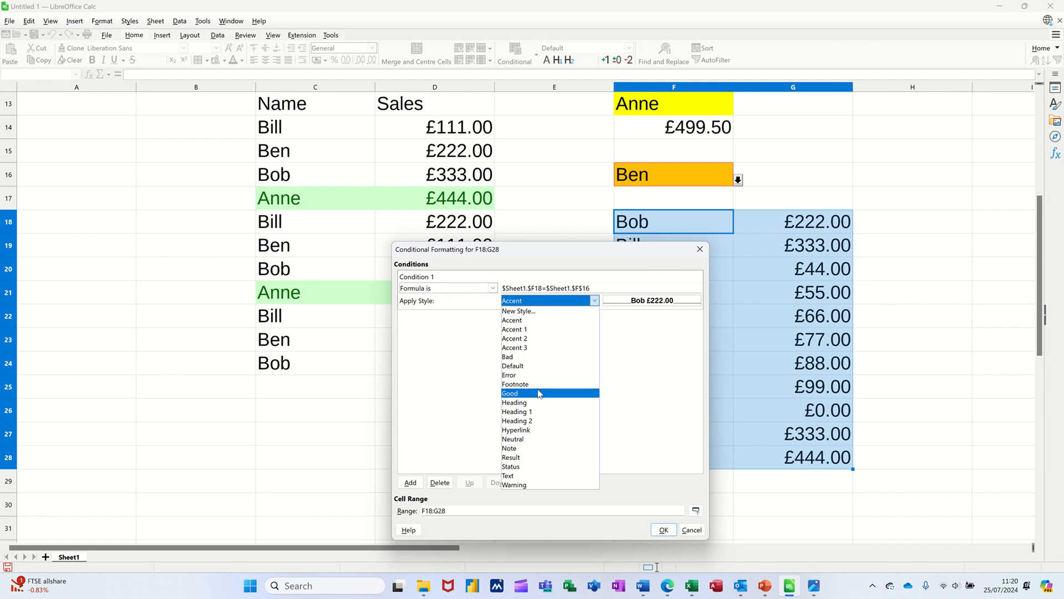
click(510, 393)
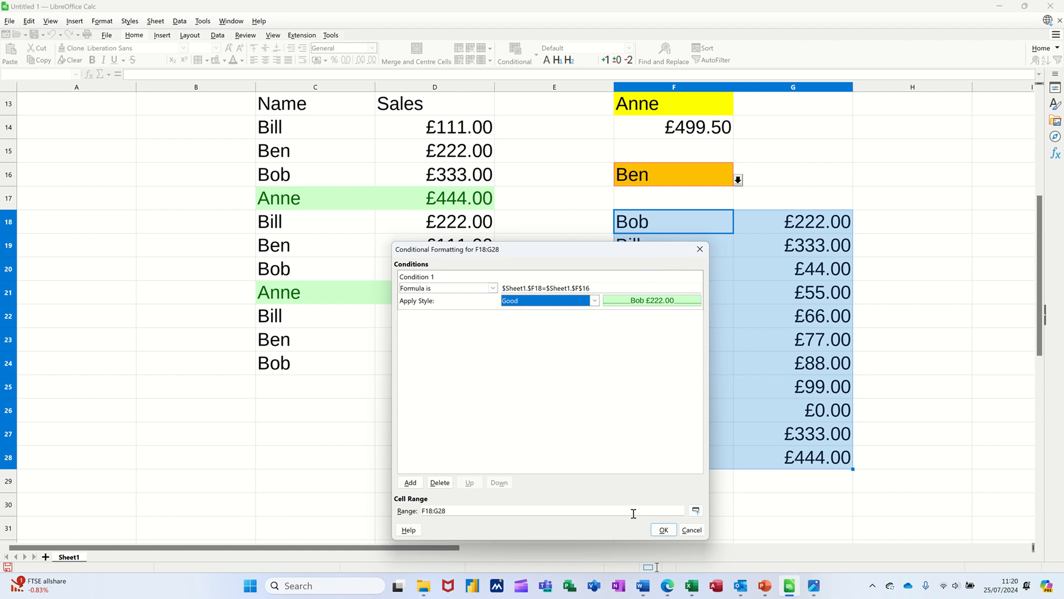
click(662, 529)
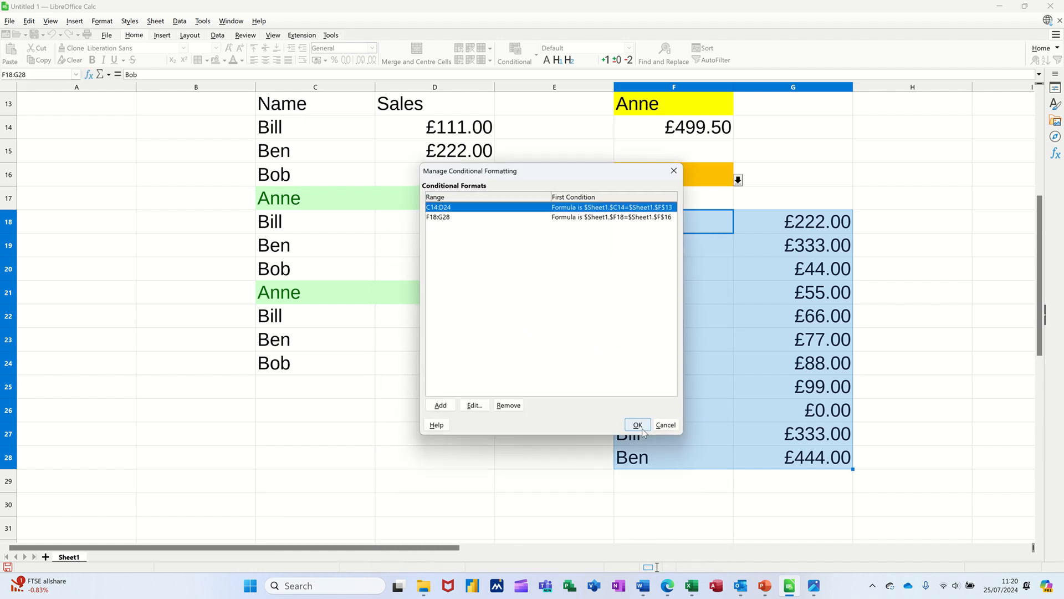
click(637, 424)
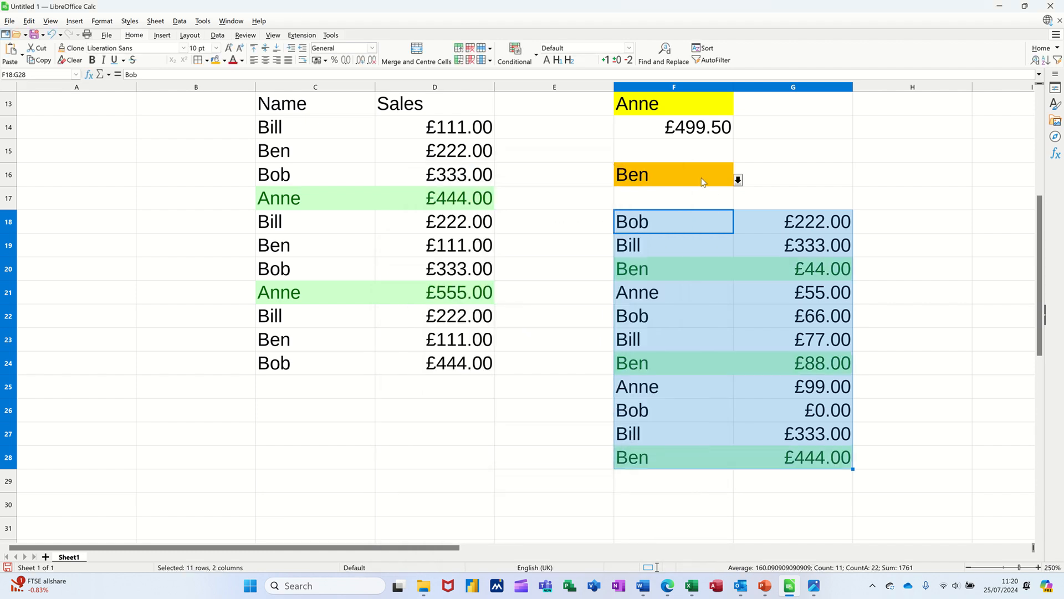
Choose Bob from F16's dropdown and select G16 for the average
click(738, 179)
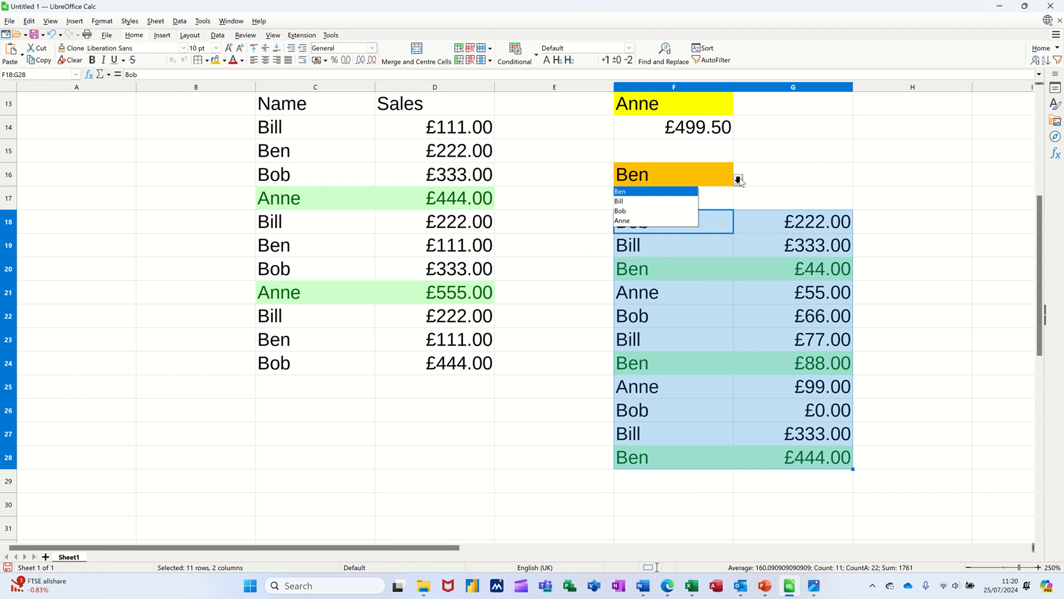
click(620, 211)
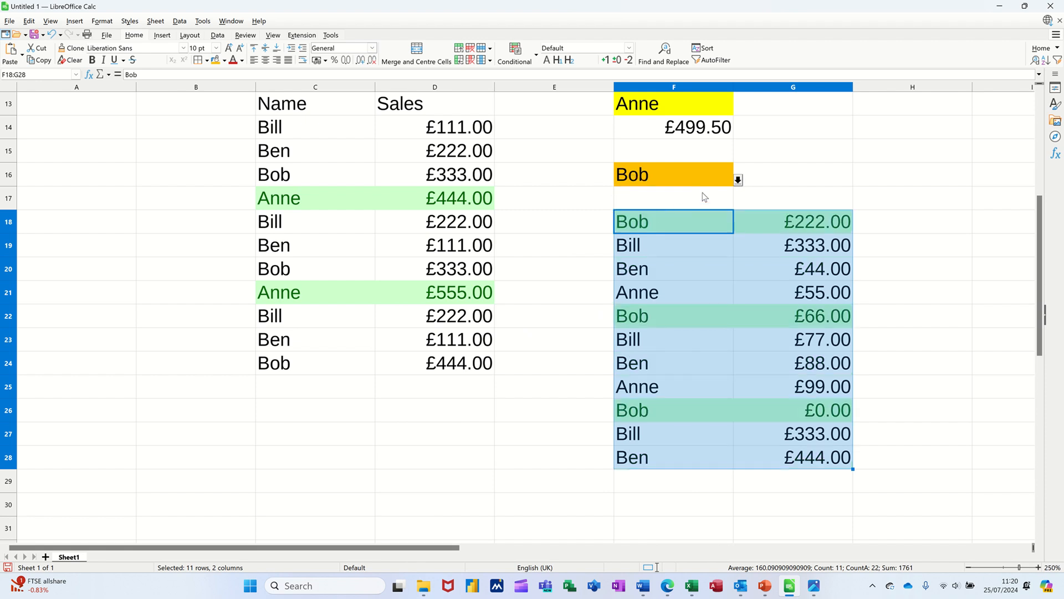
mouse_move(822, 176)
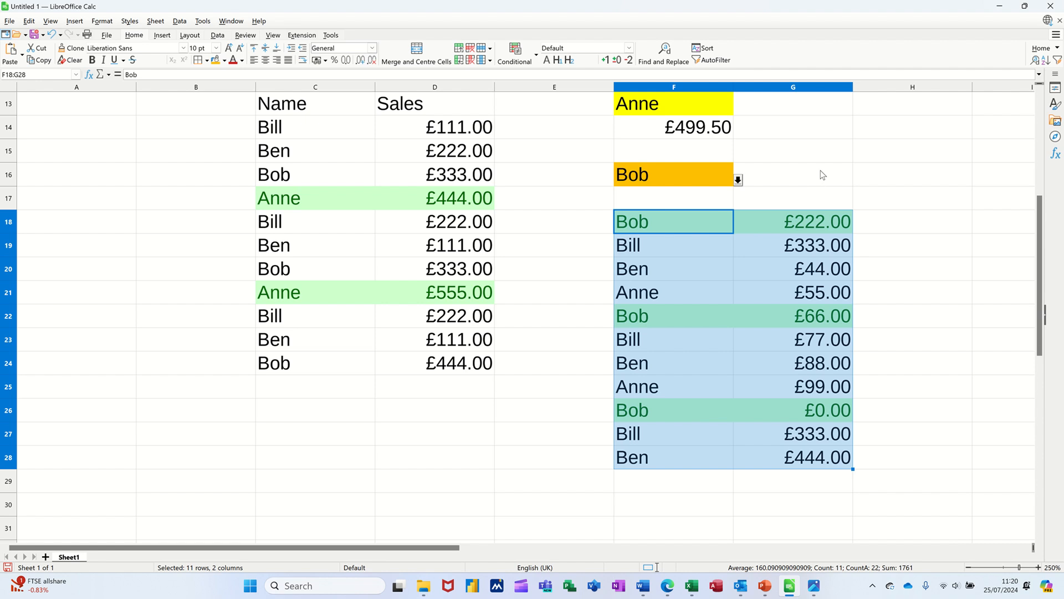
click(793, 175)
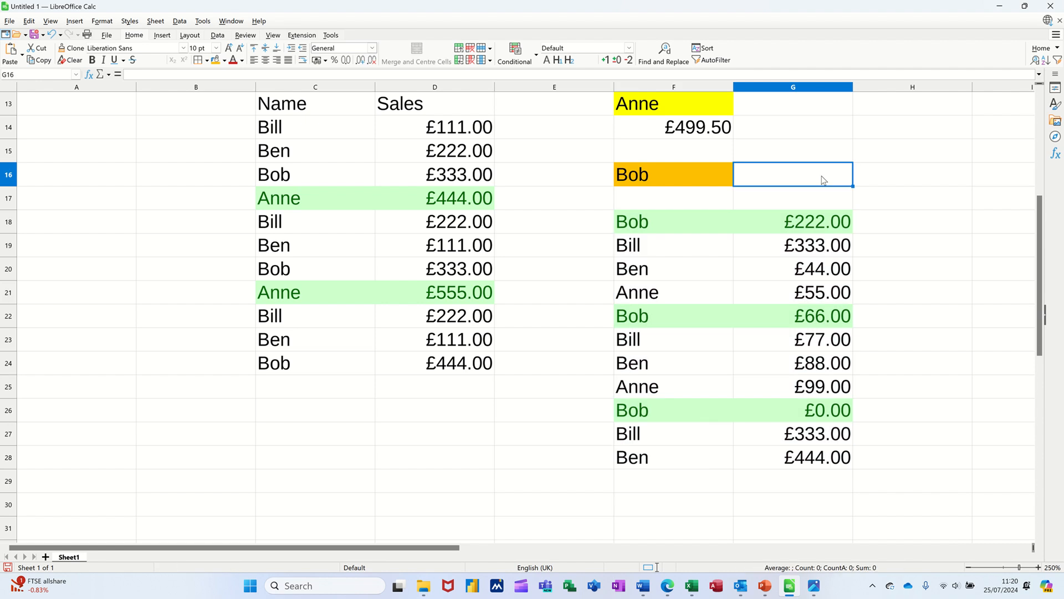
mouse_move(787, 227)
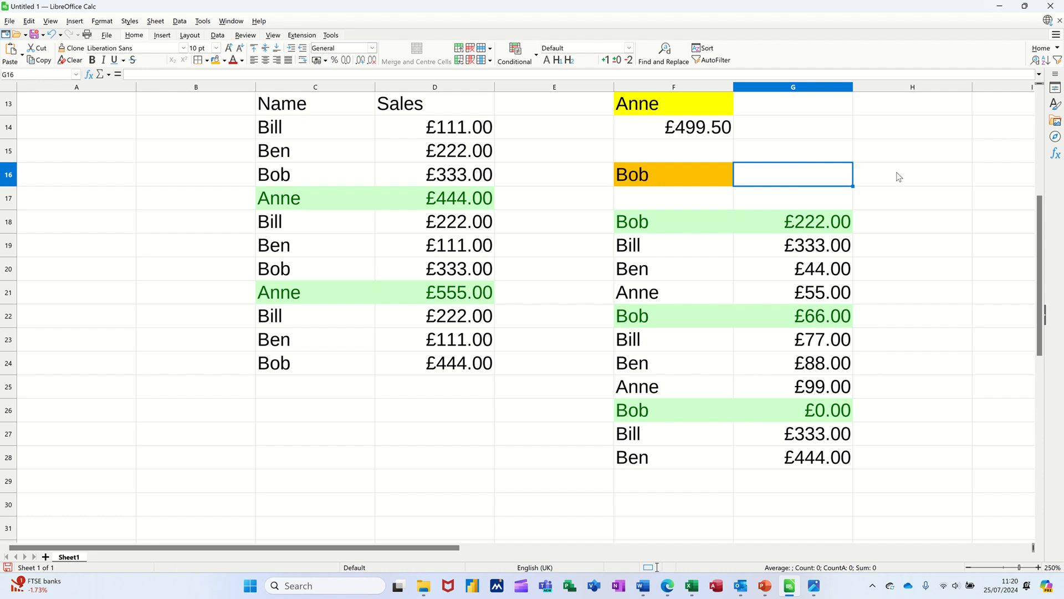
Build =AVERAGEIF(F18:F28,F16,G18:G28) in G16
text(=a)
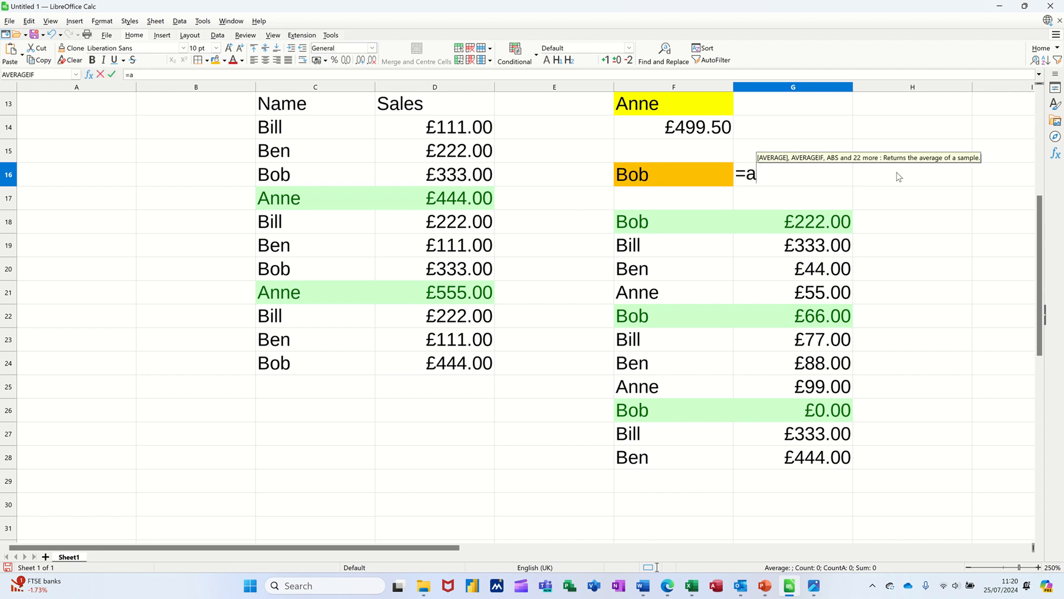
text(veragei)
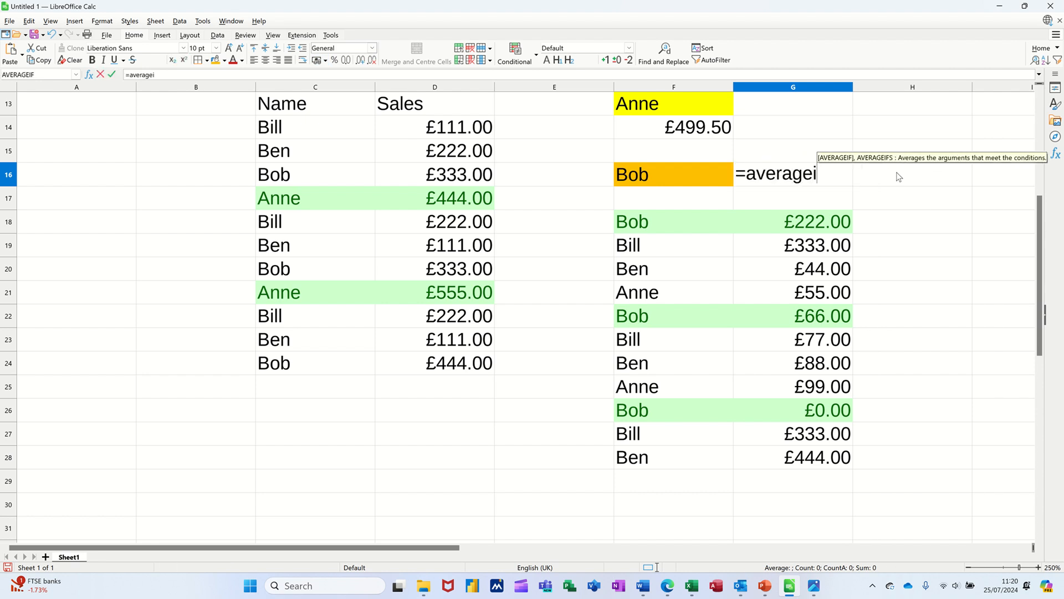
text(f)
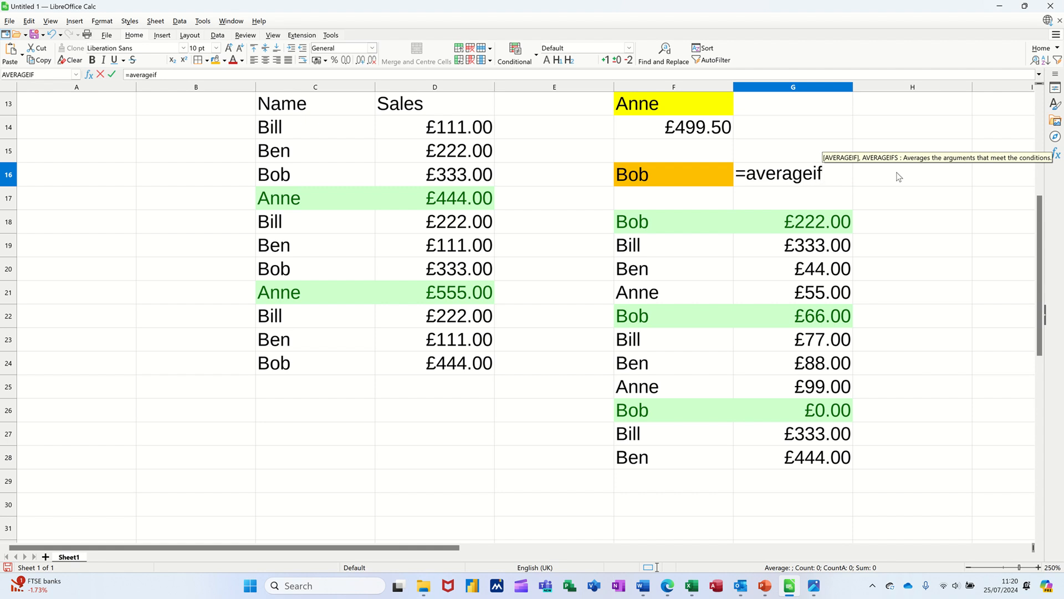
text(()
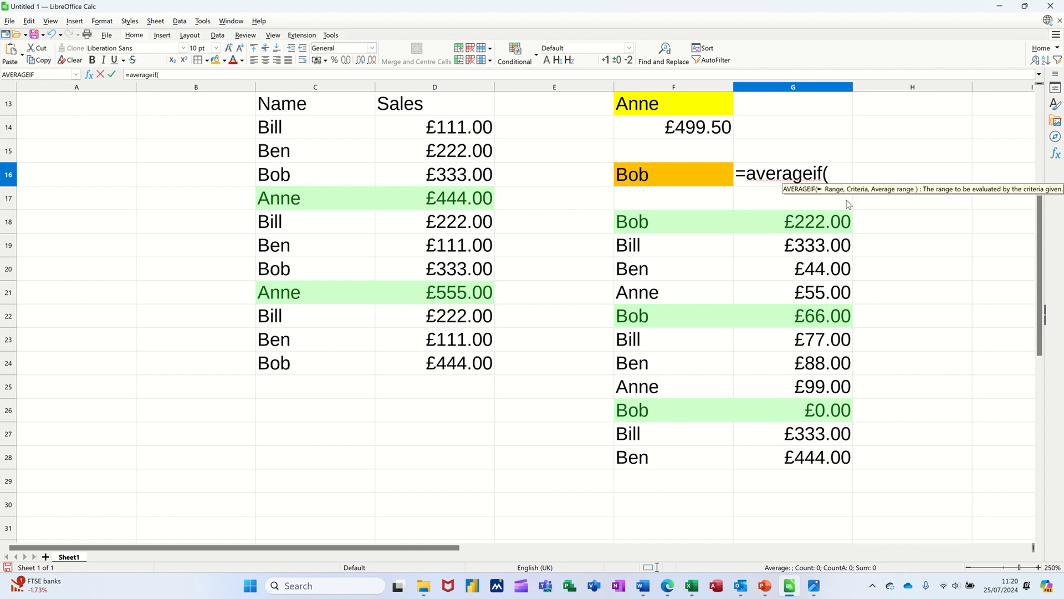
drag(672, 221, 672, 268)
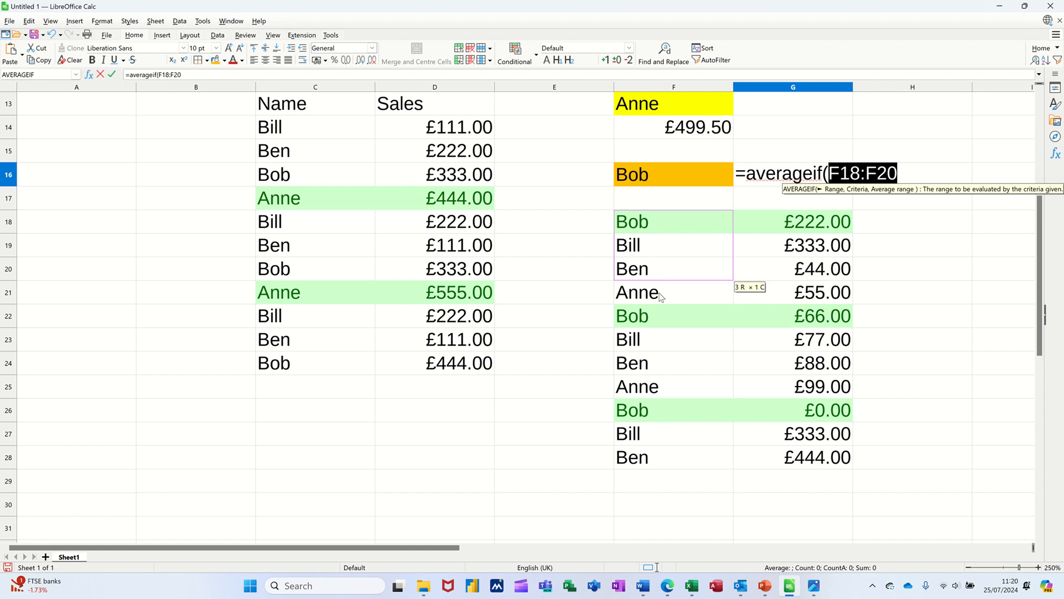
drag(657, 292, 657, 457)
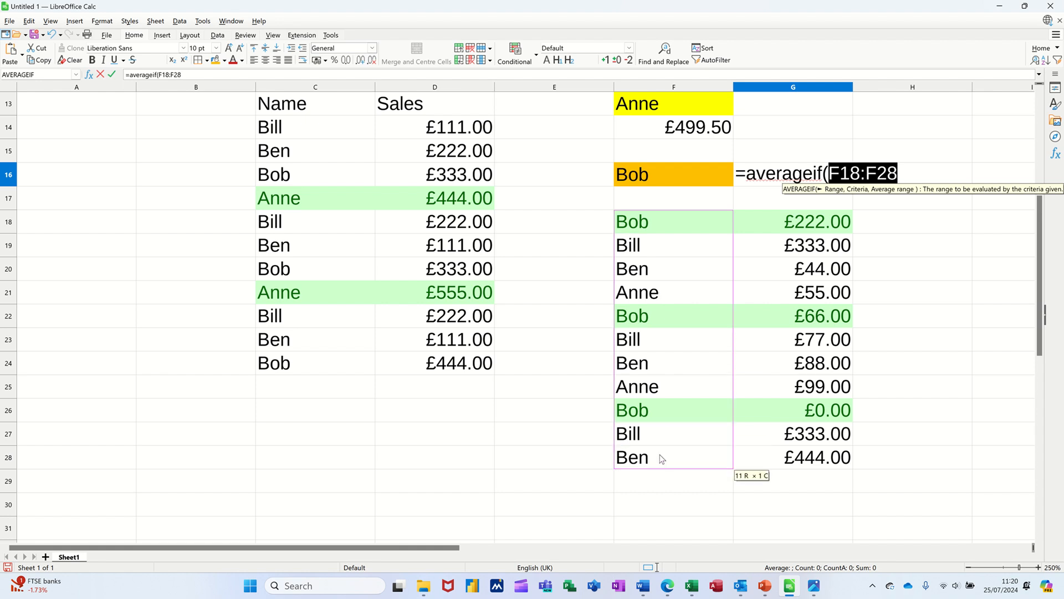
text(,)
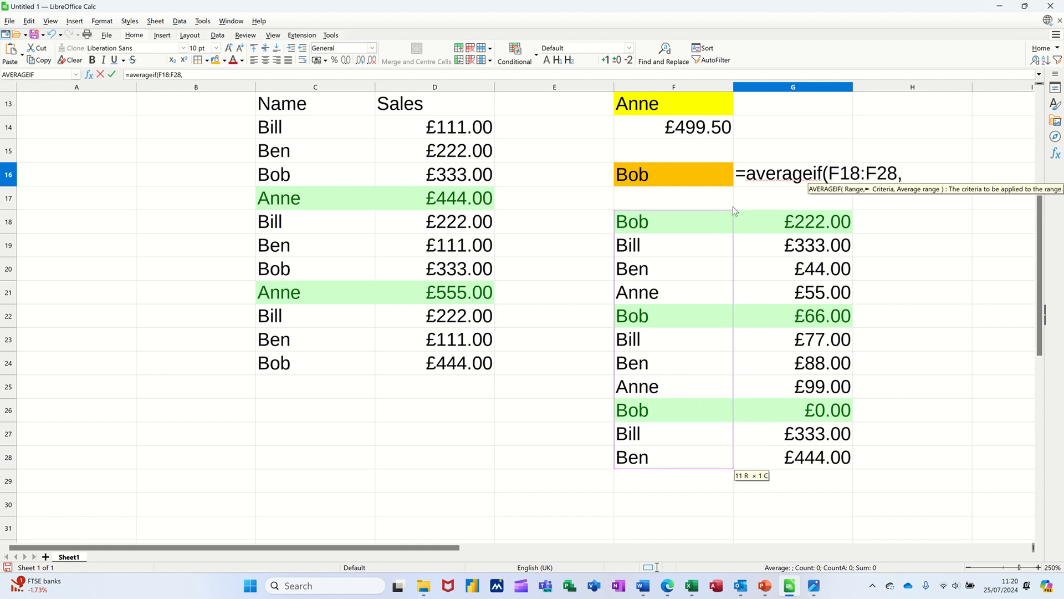
click(673, 175)
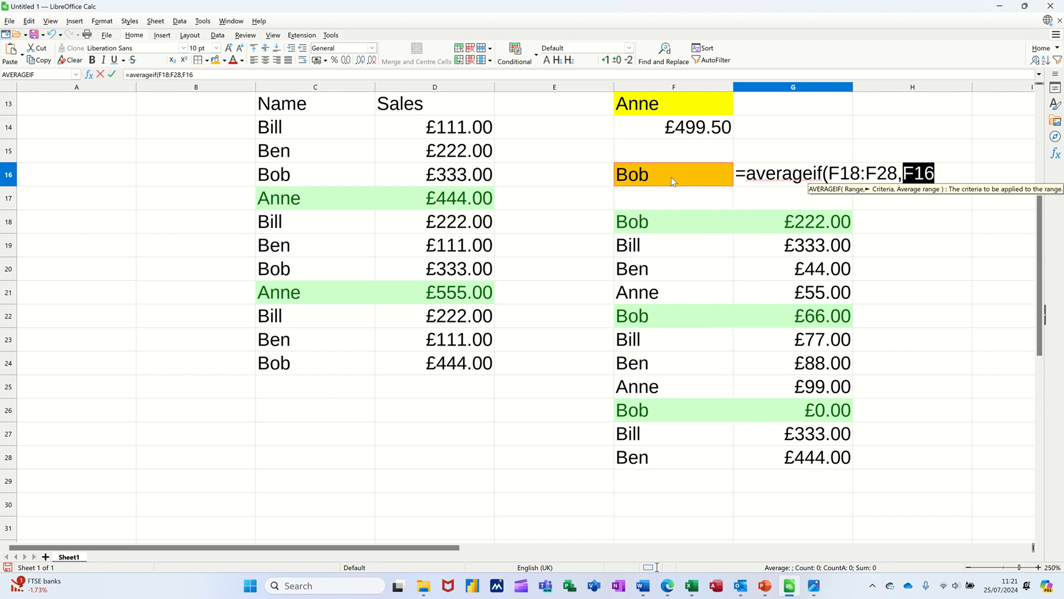
text(,)
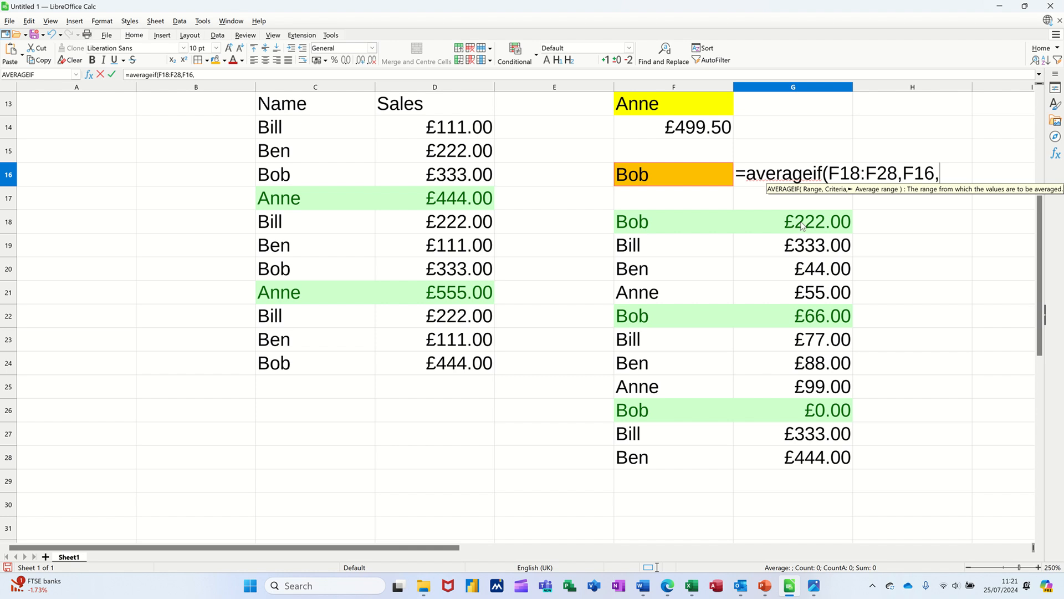
drag(792, 221, 792, 457)
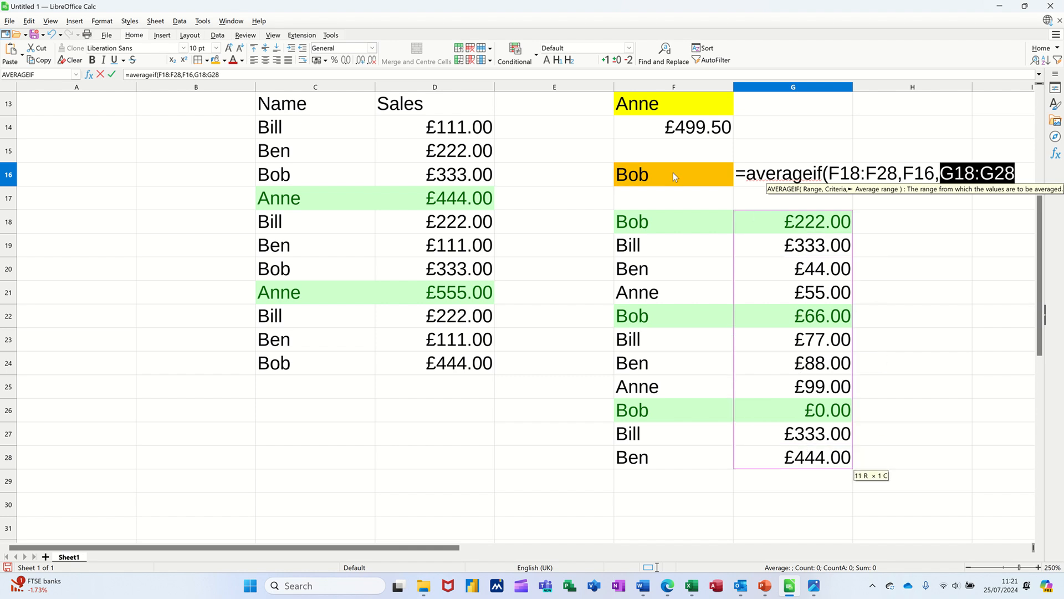
mouse_move(696, 174)
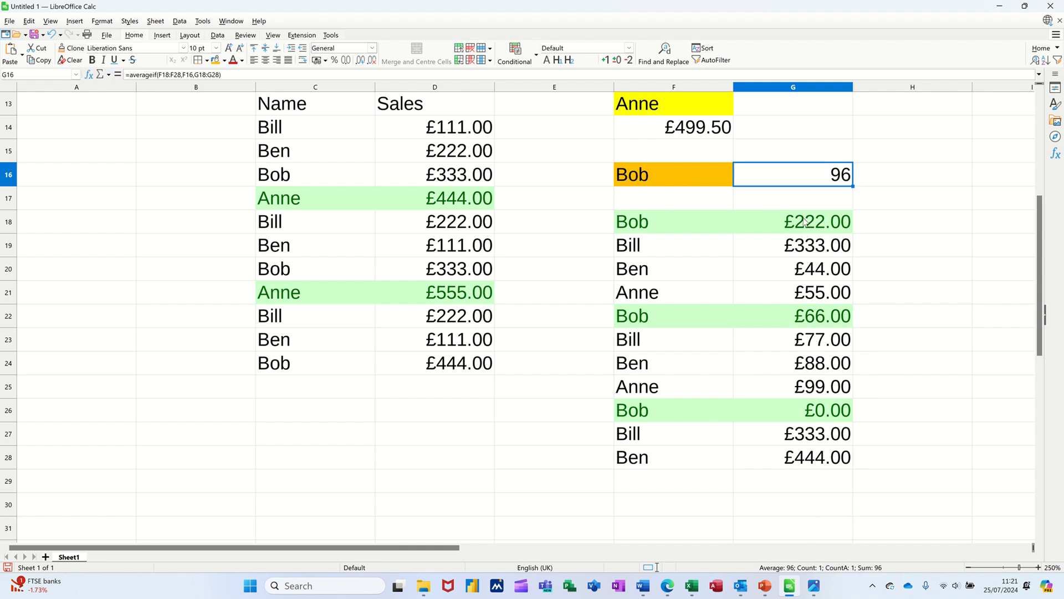
Pick Anne from F16's dropdown so G16 shows 77
click(792, 221)
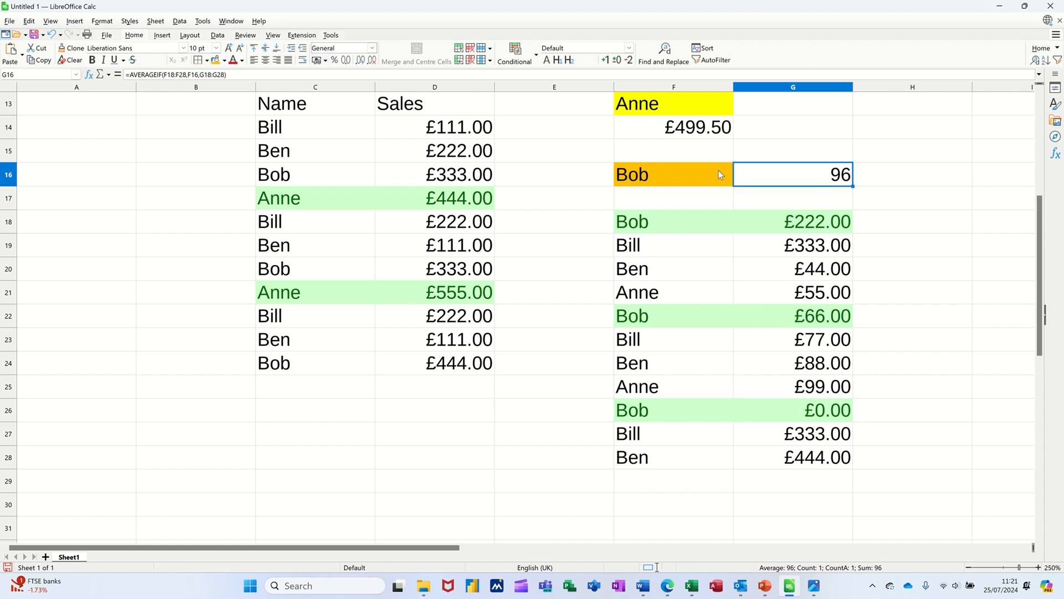
click(736, 179)
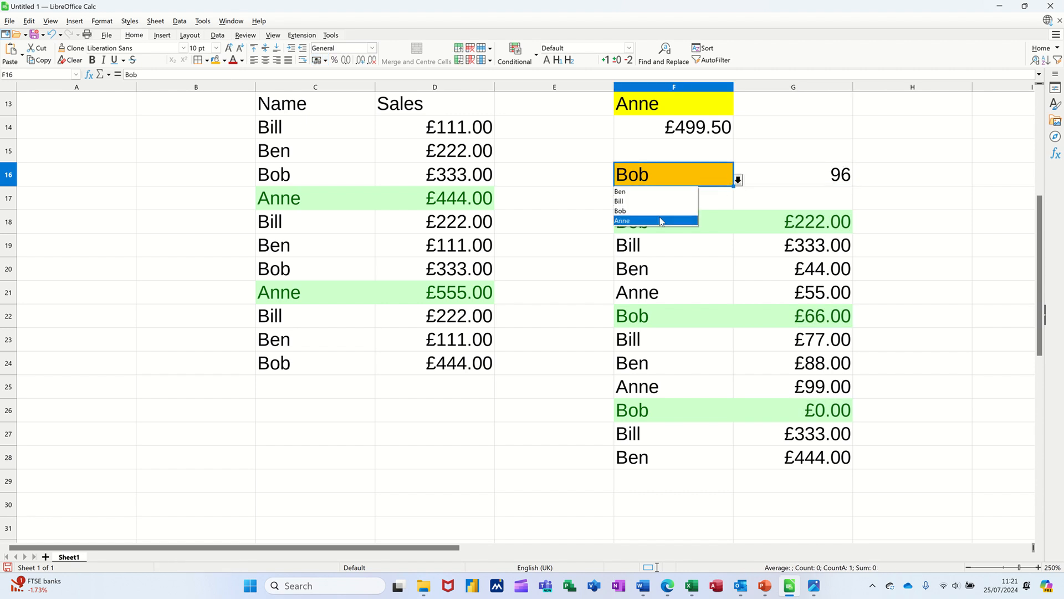
click(623, 220)
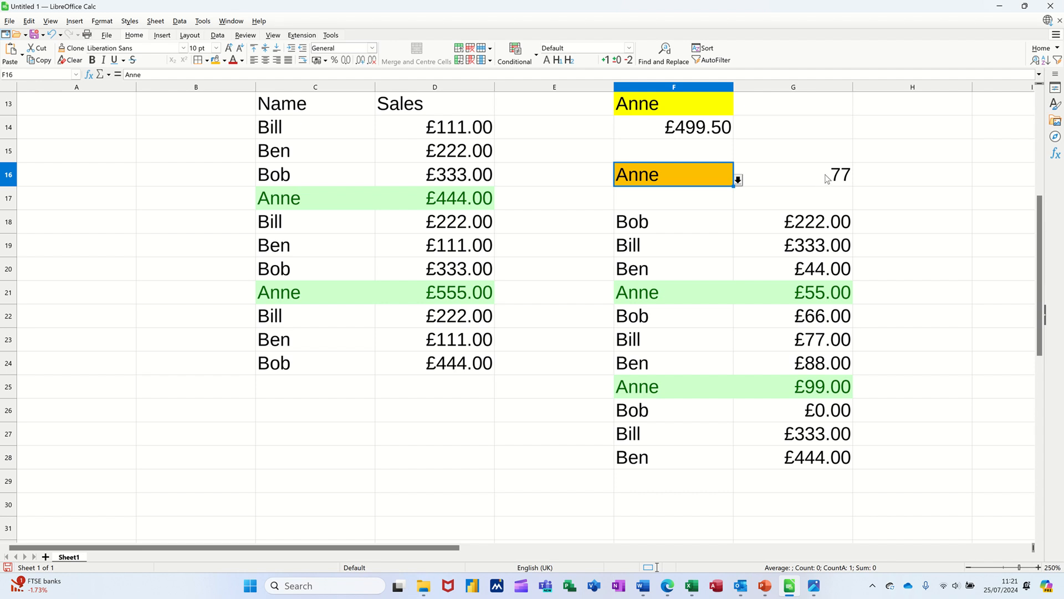